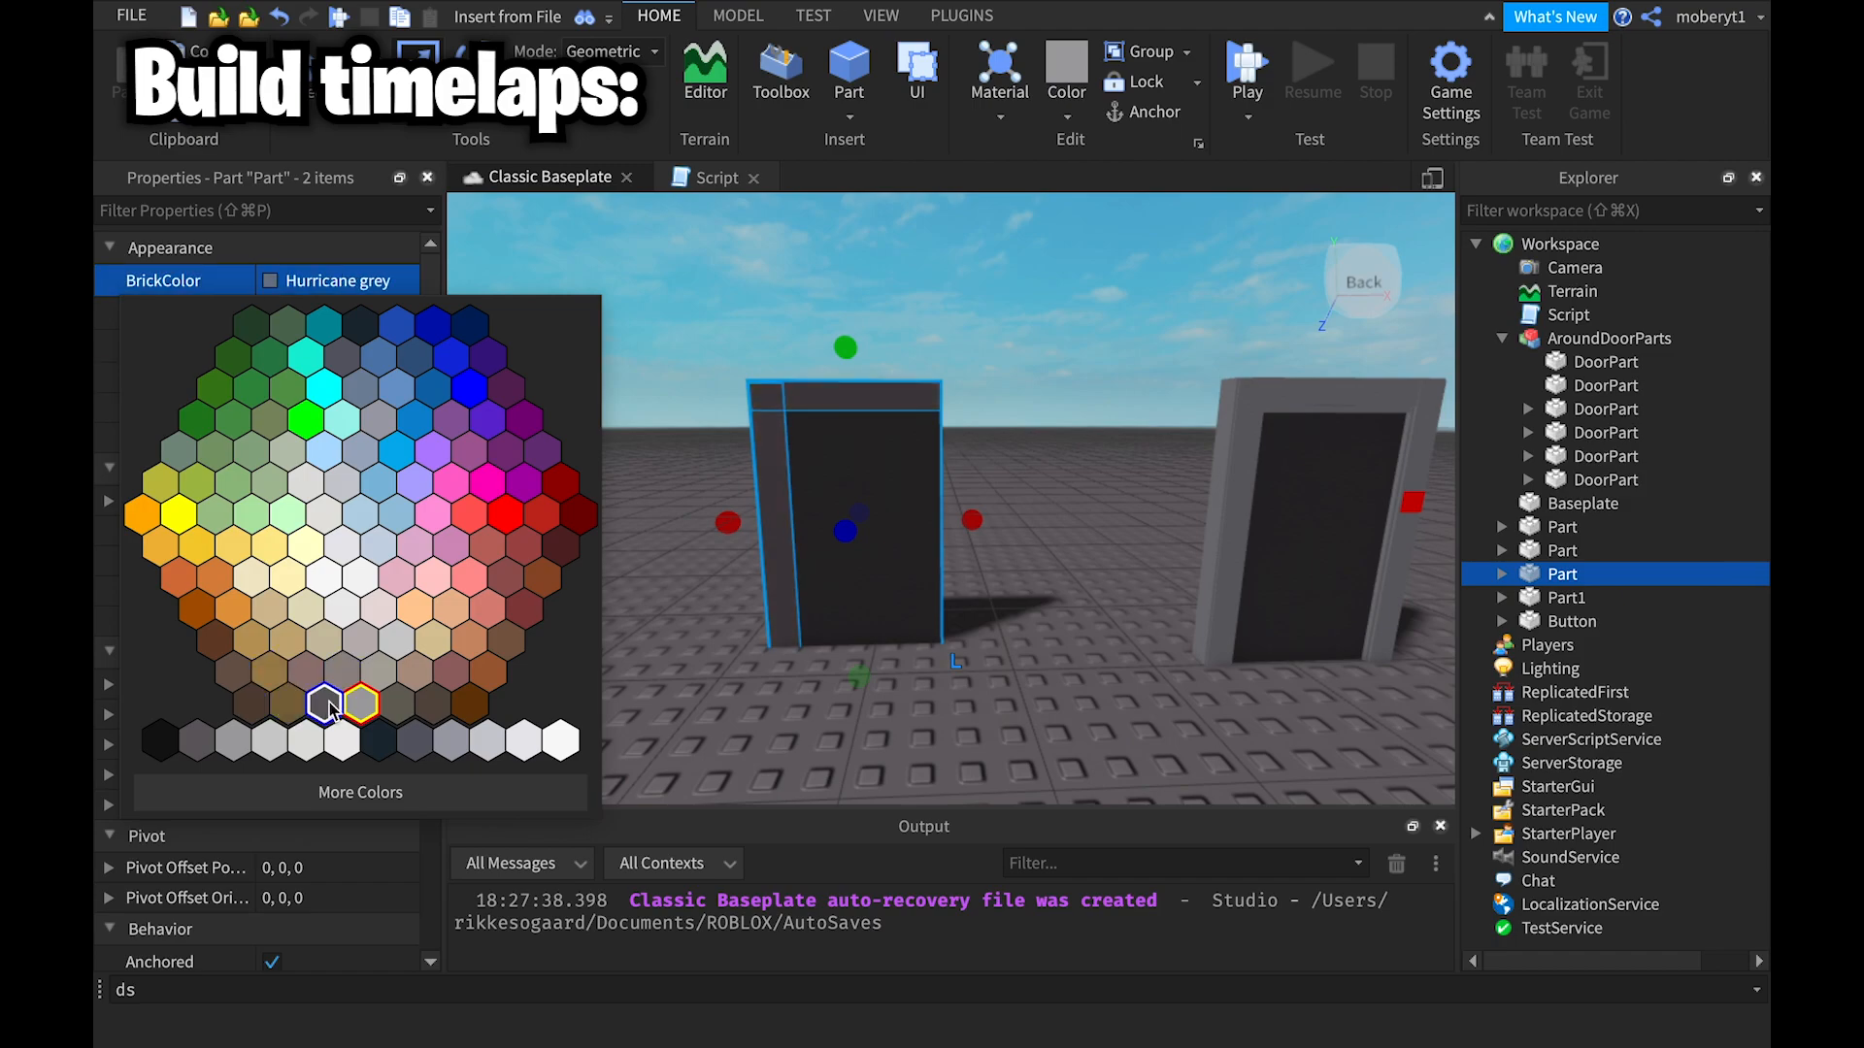
Step: Give the second door's parts the same colour swatch as the first door
{"action": "left_click", "coordinate": [324, 702]}
{"action": "type", "text": "na"}
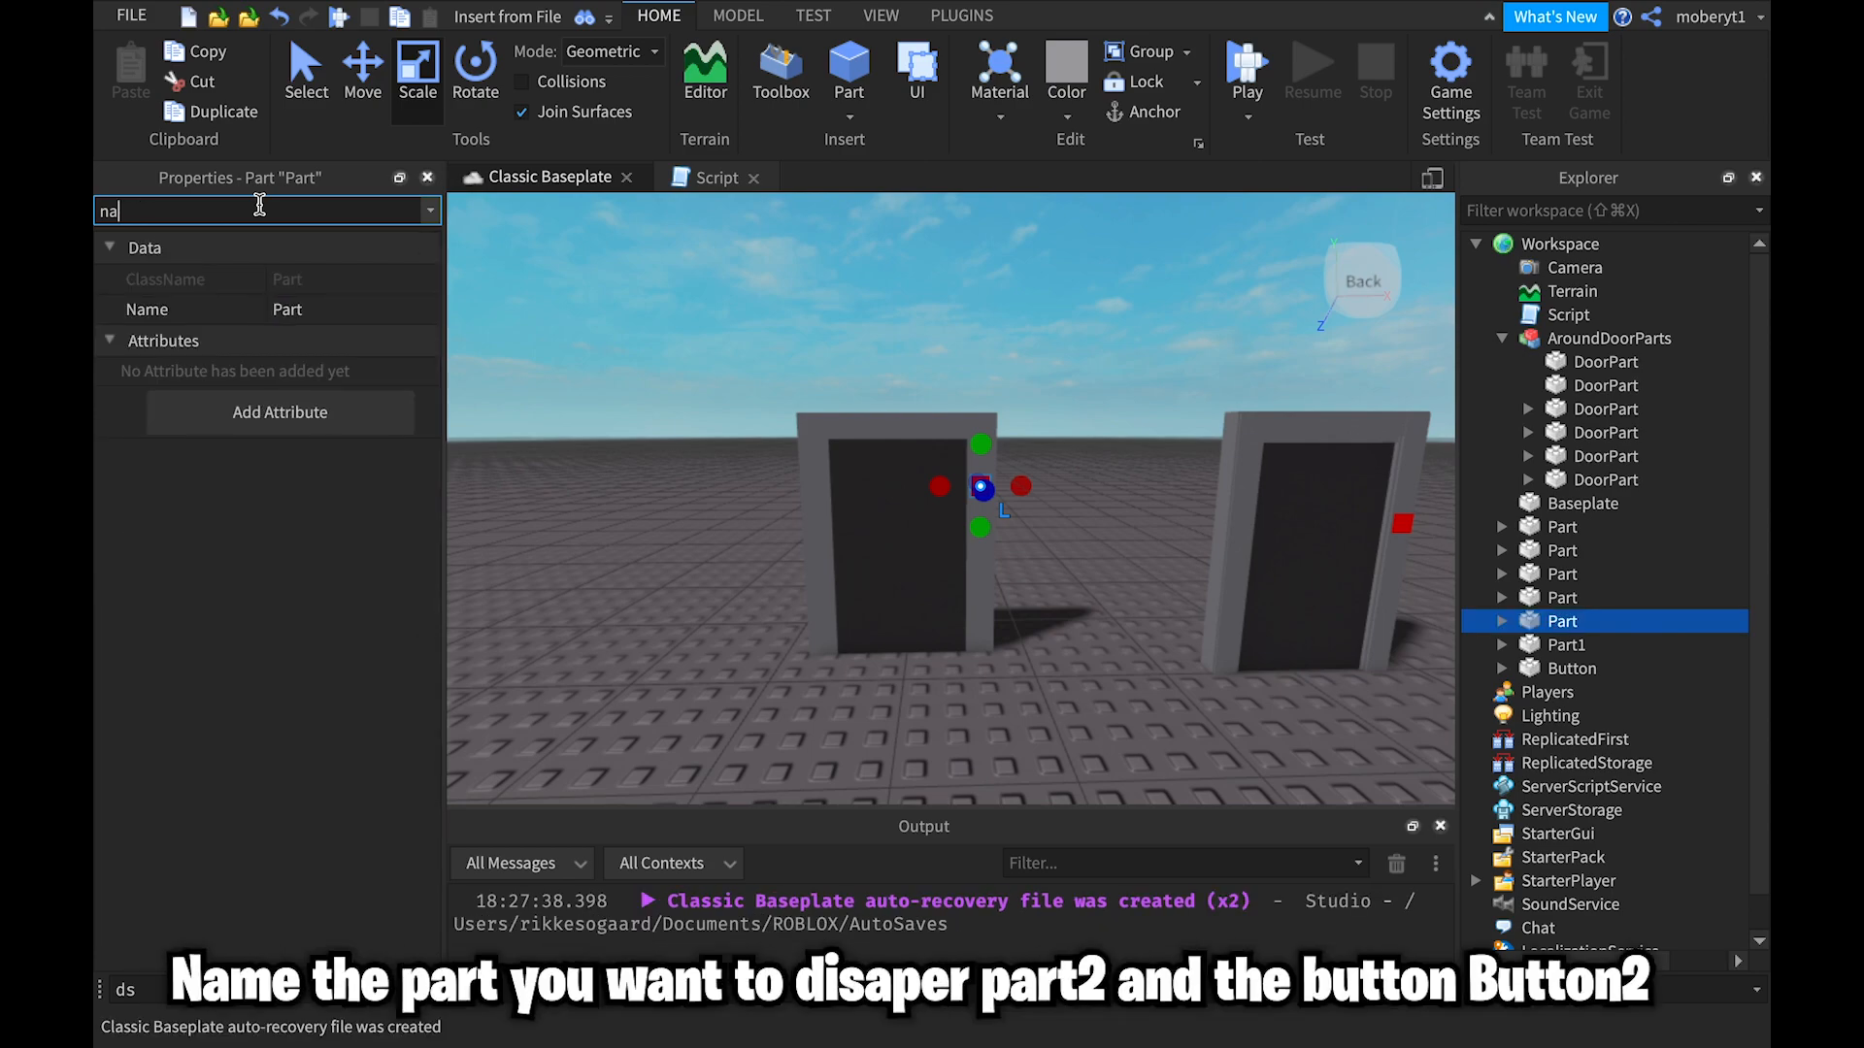
Step: Name the small red part Button2 and the door panel Part2 via the filtered Name property
{"action": "type", "text": "me"}
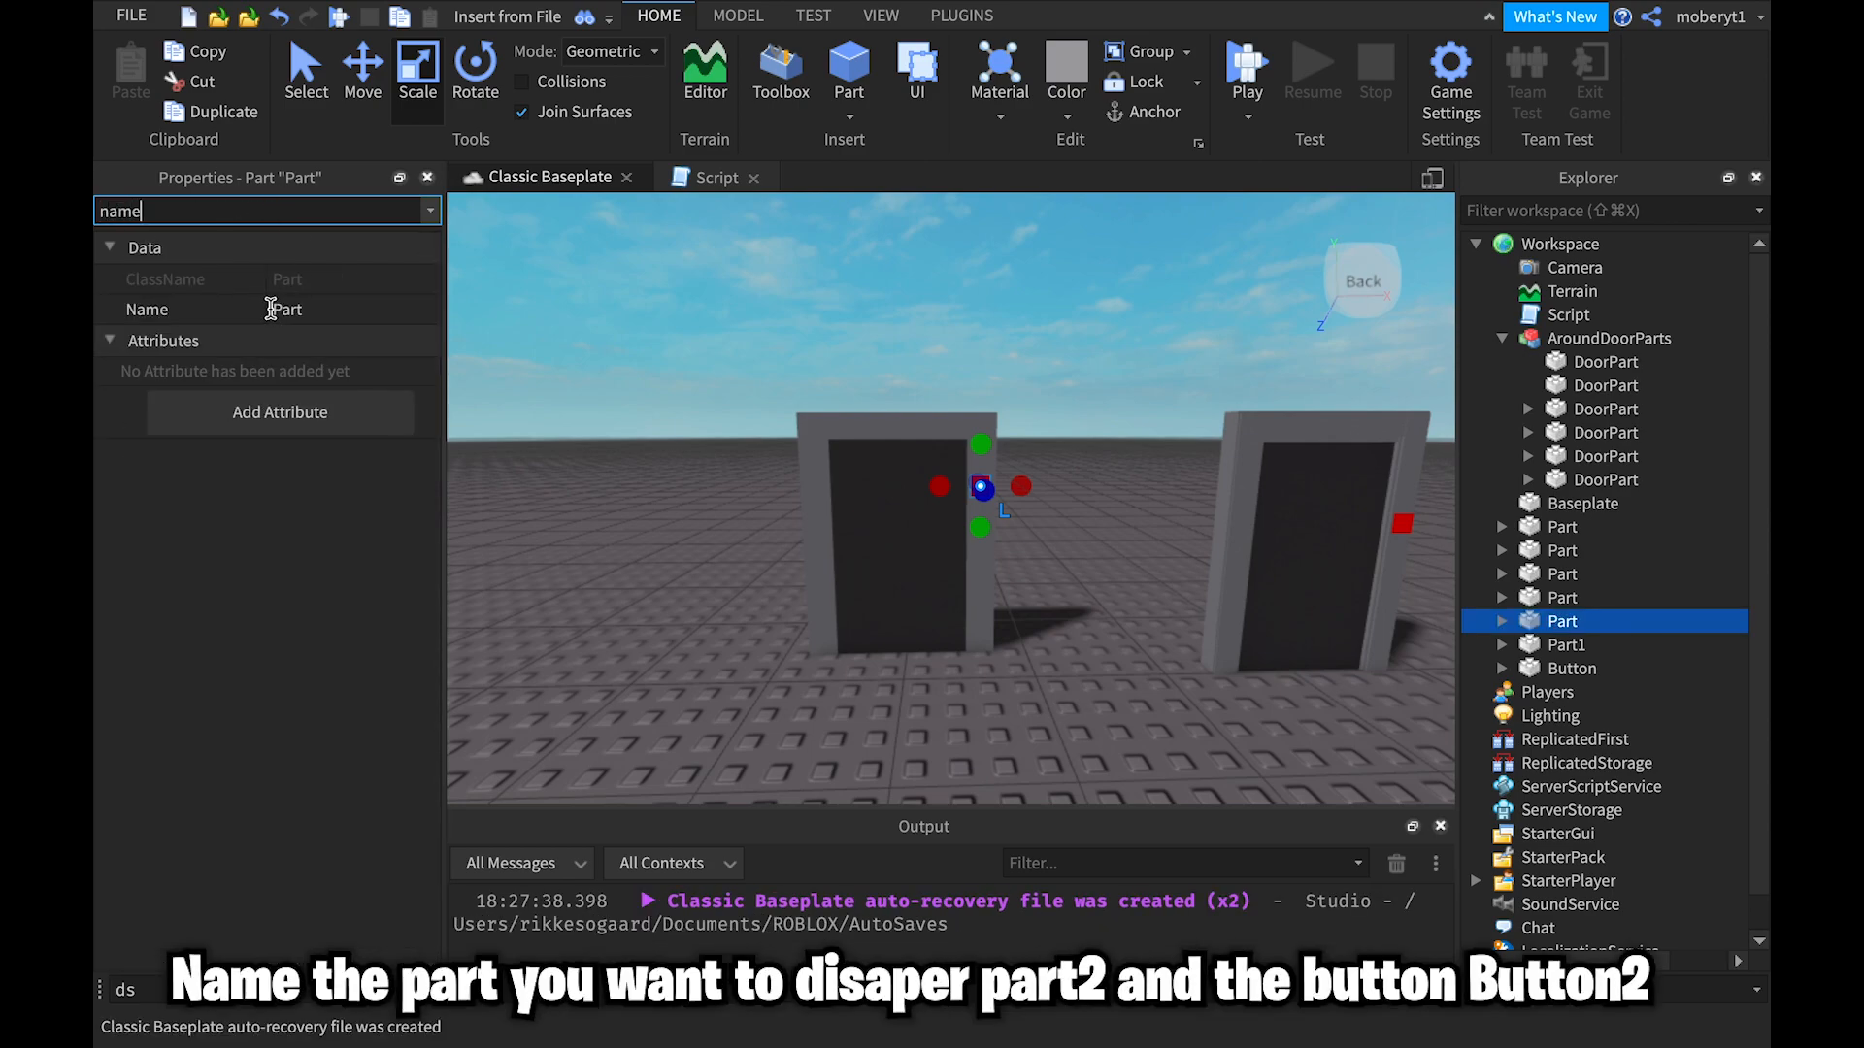
{"action": "type", "text": "Button2"}
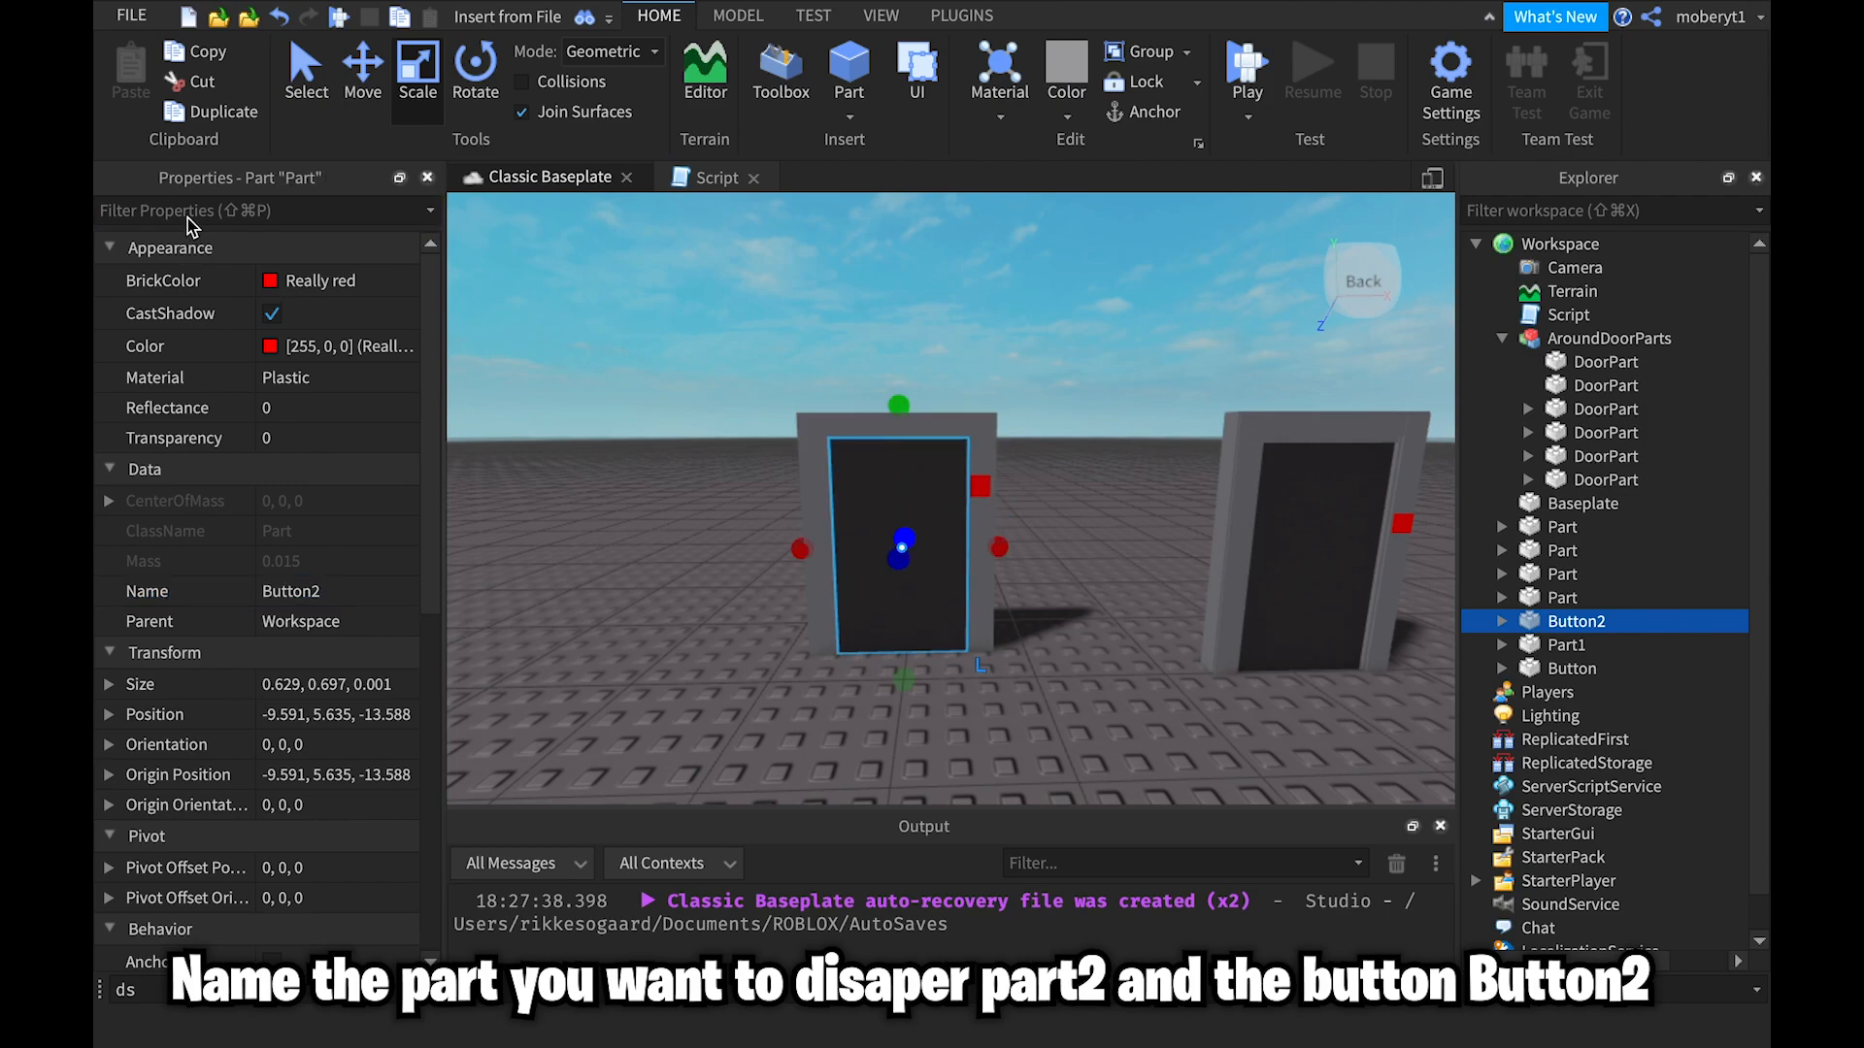
{"action": "type", "text": "name"}
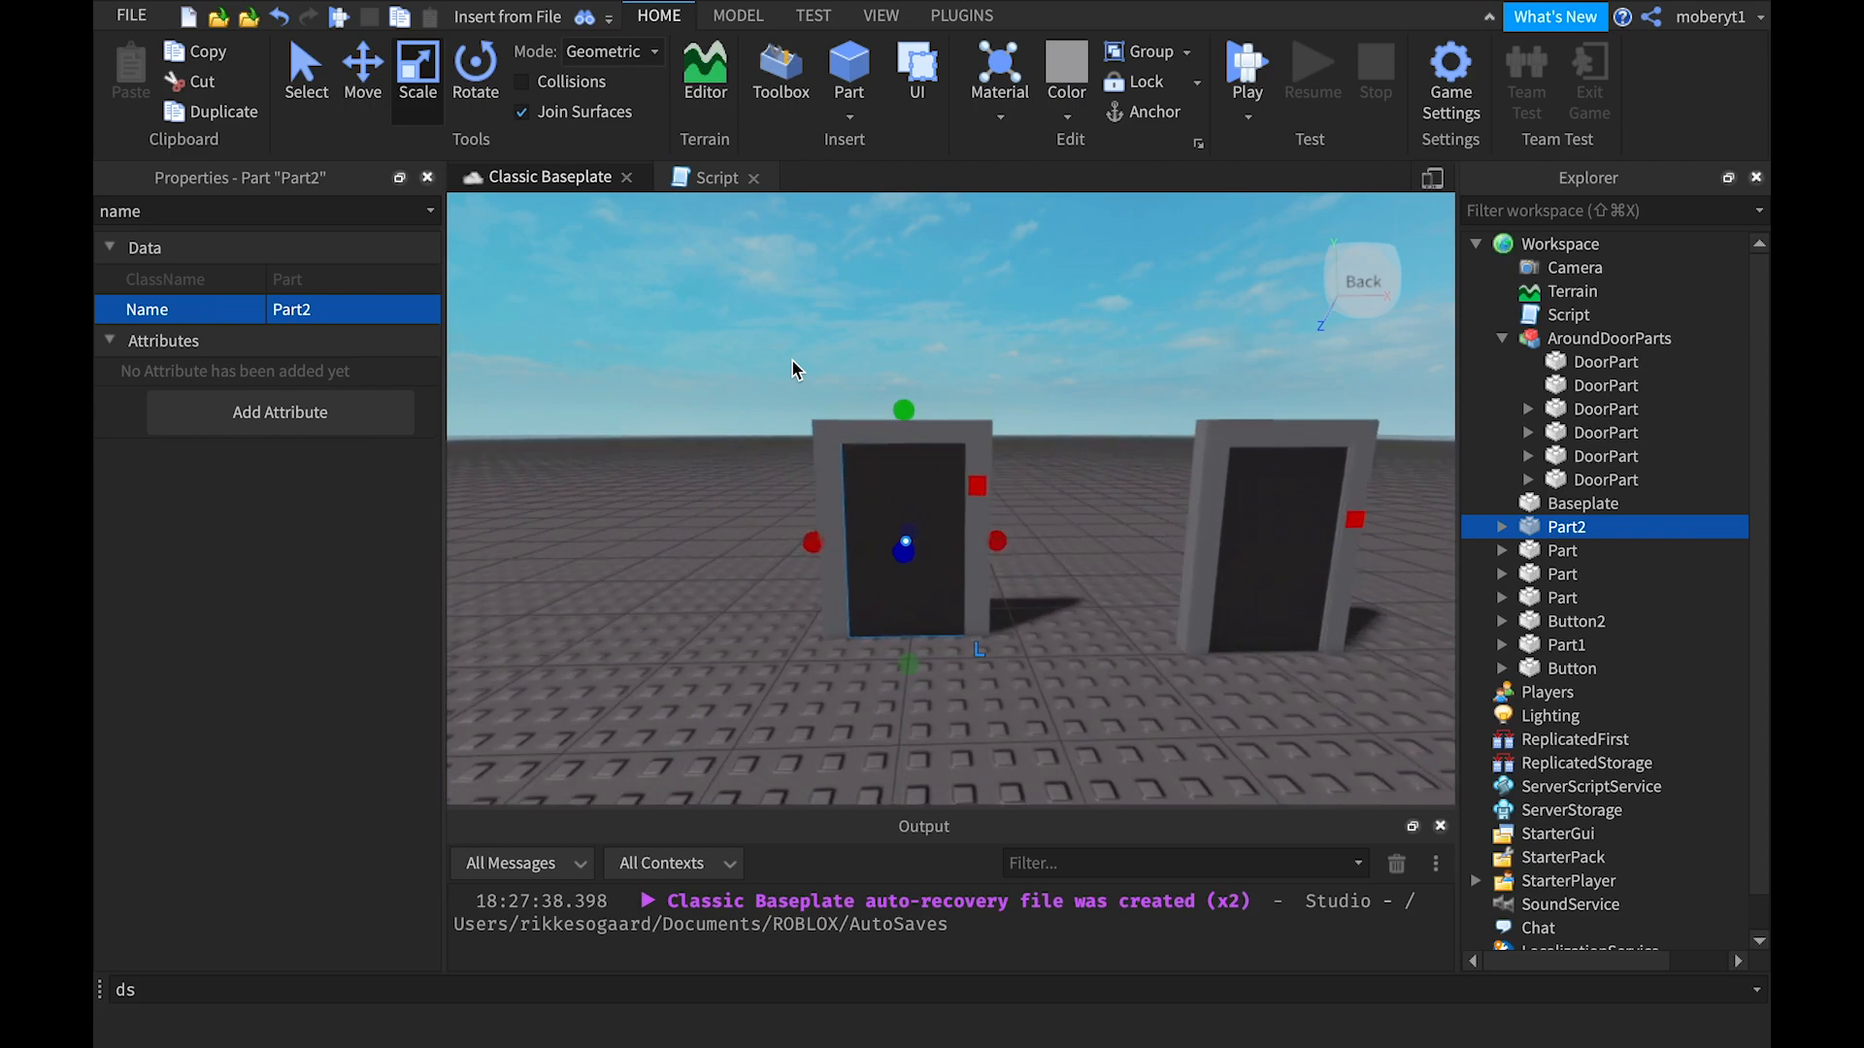
{"action": "left_click", "coordinate": [1558, 242]}
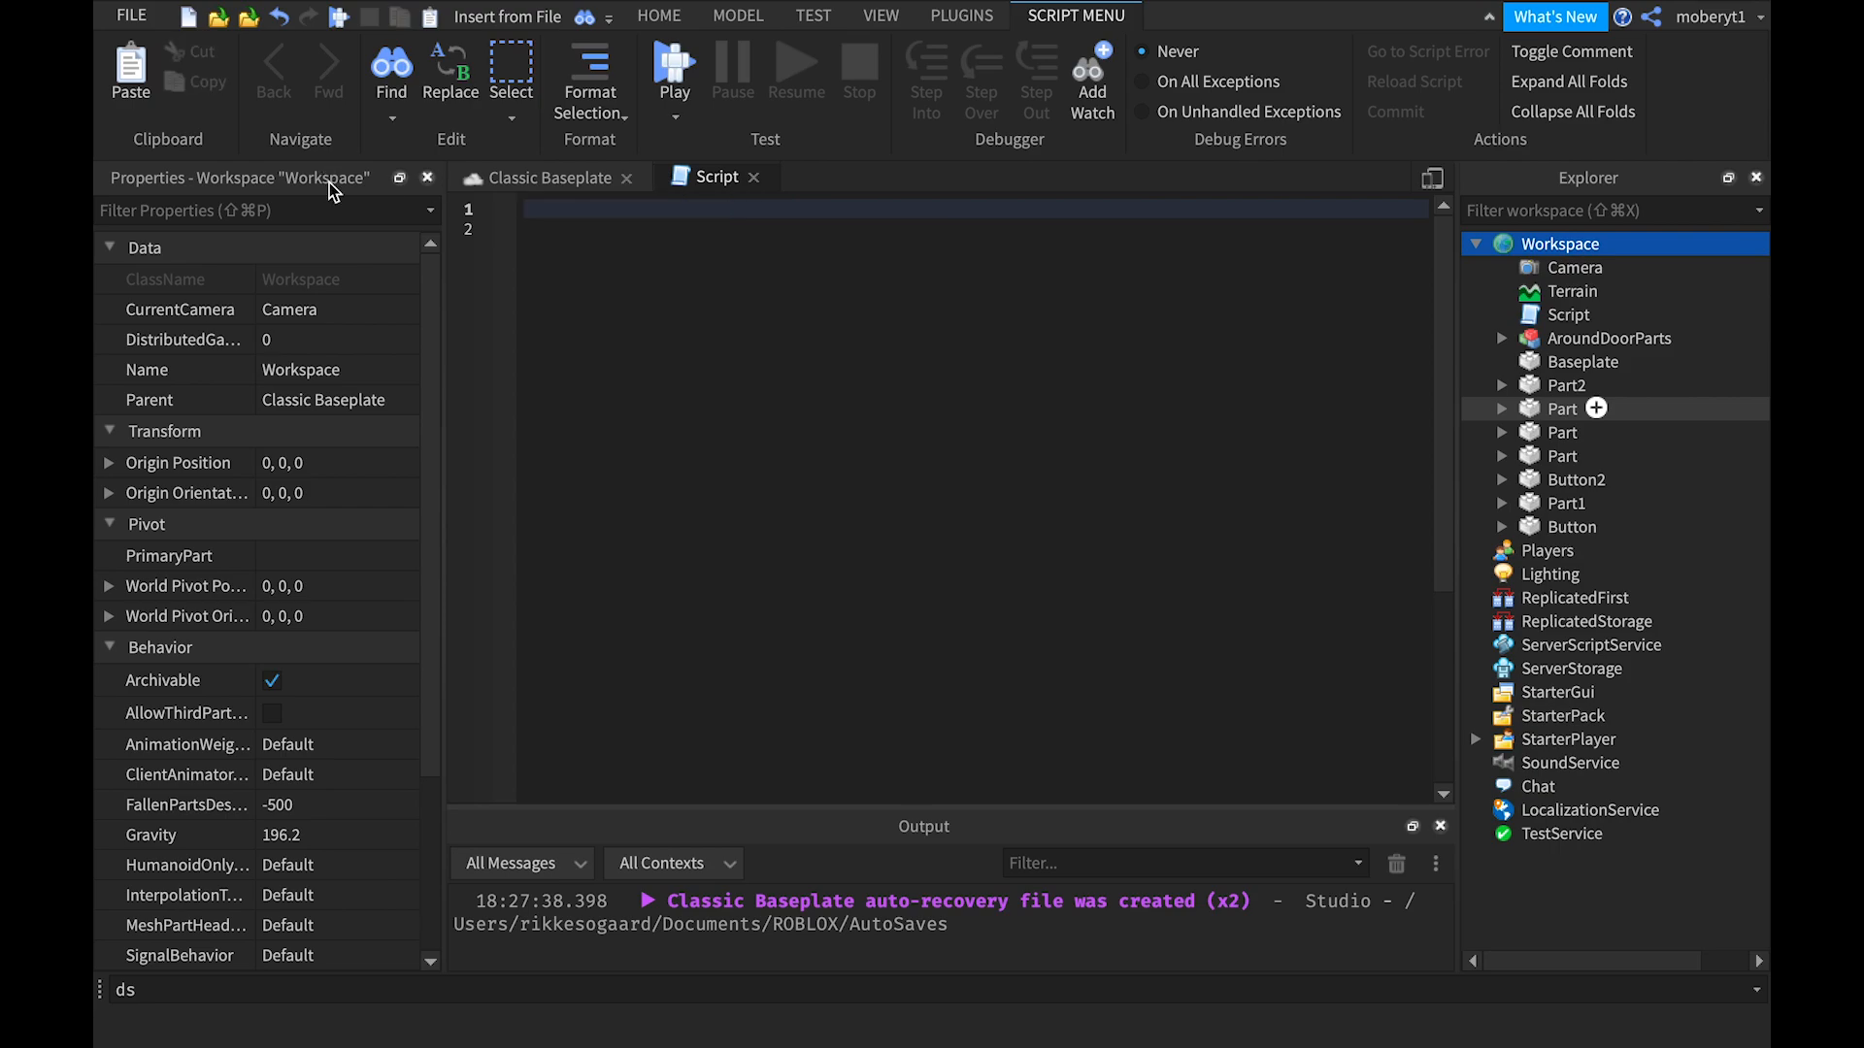
Step: Declare local part = game.Workspace.Part2, button = game.Workspace.Button2 and a detector variable
{"action": "type", "text": "local part = script"}
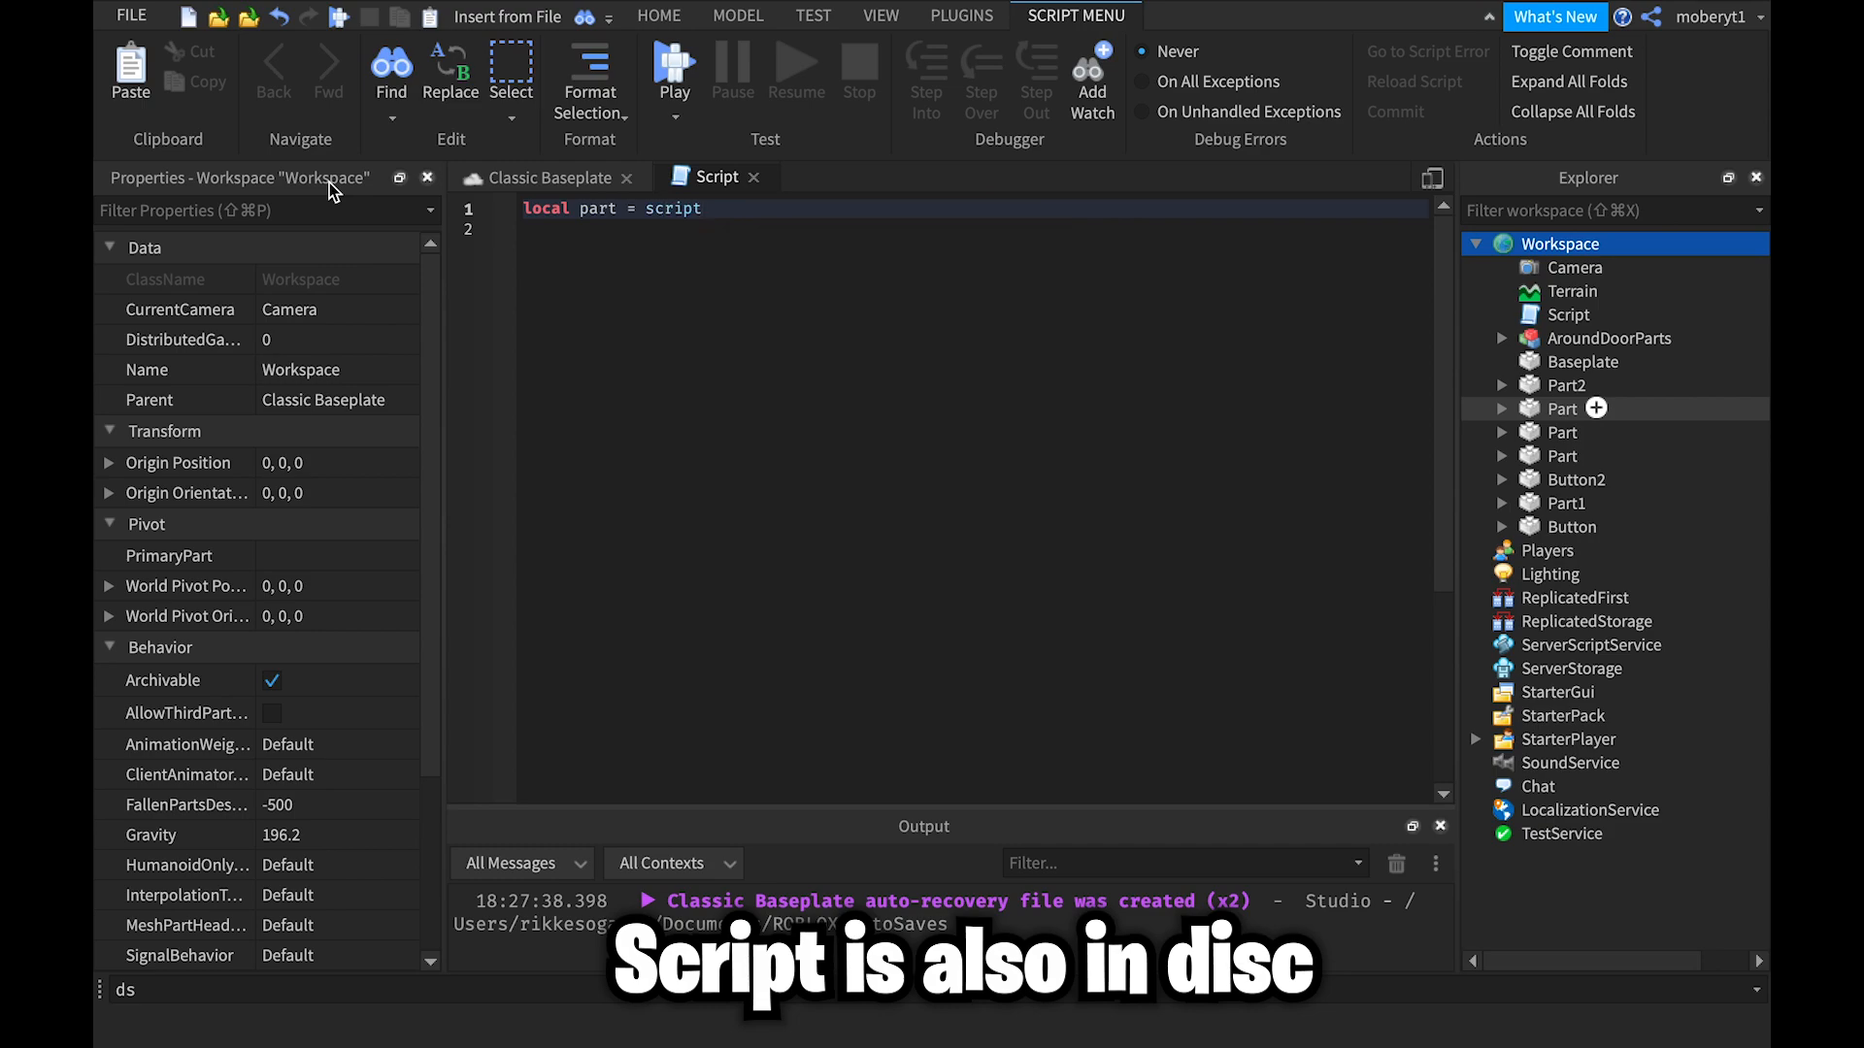
{"action": "type", "text": "game.Workspace.Part2"}
{"action": "left_click", "coordinate": [975, 227]}
{"action": "type", "text": "local button ="}
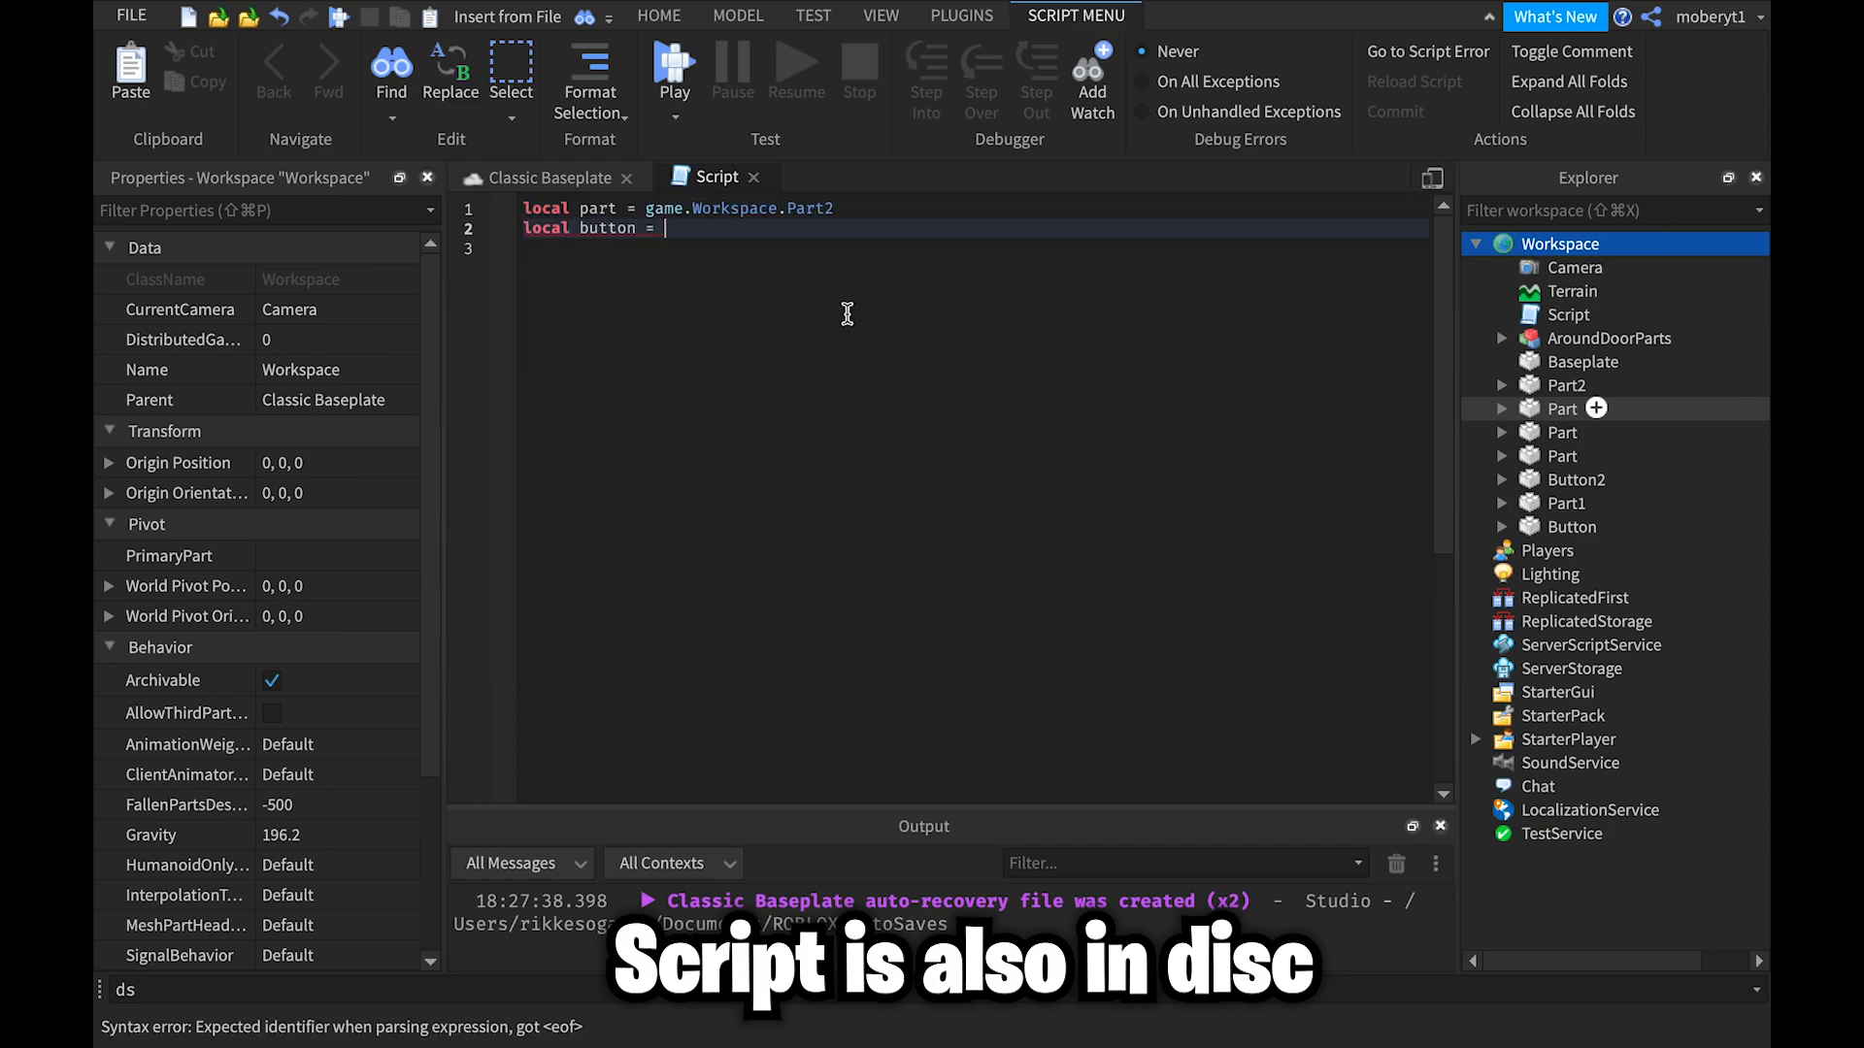
{"action": "type", "text": "game.Workspace.Button2"}
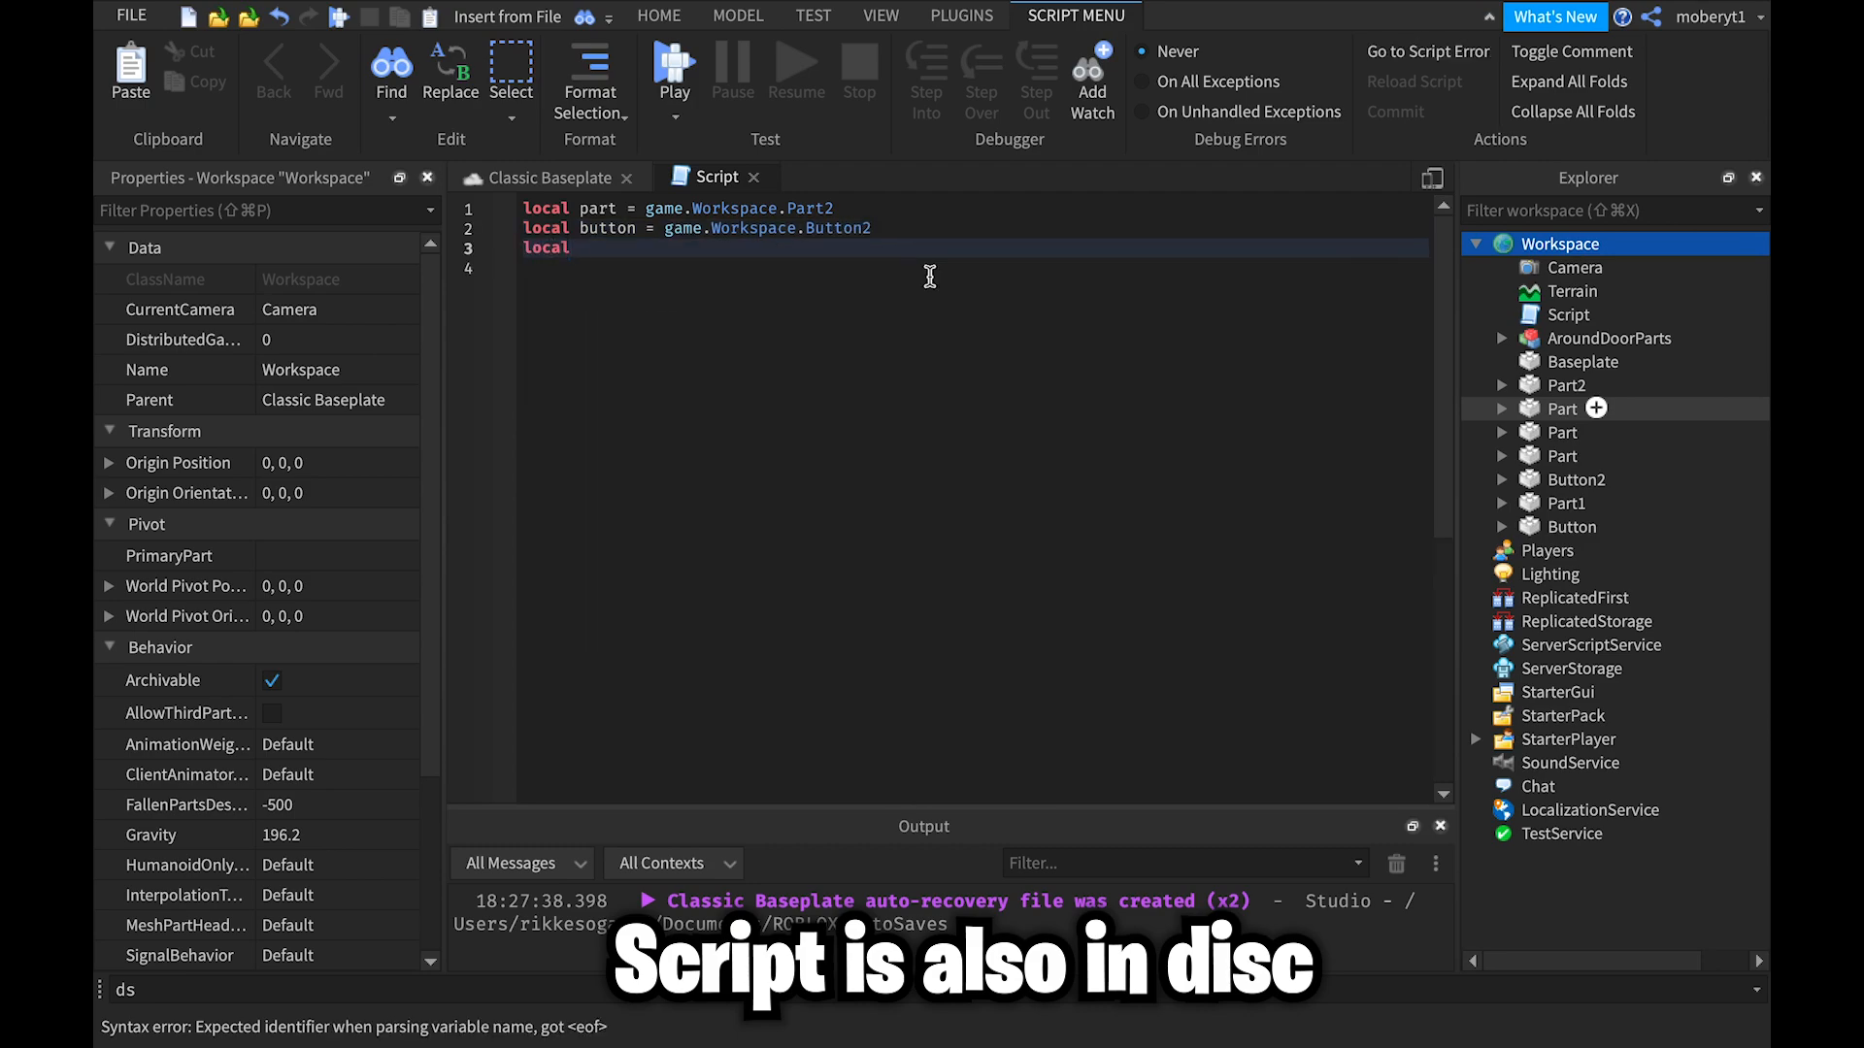
{"action": "type", "text": "detector = game.Wo"}
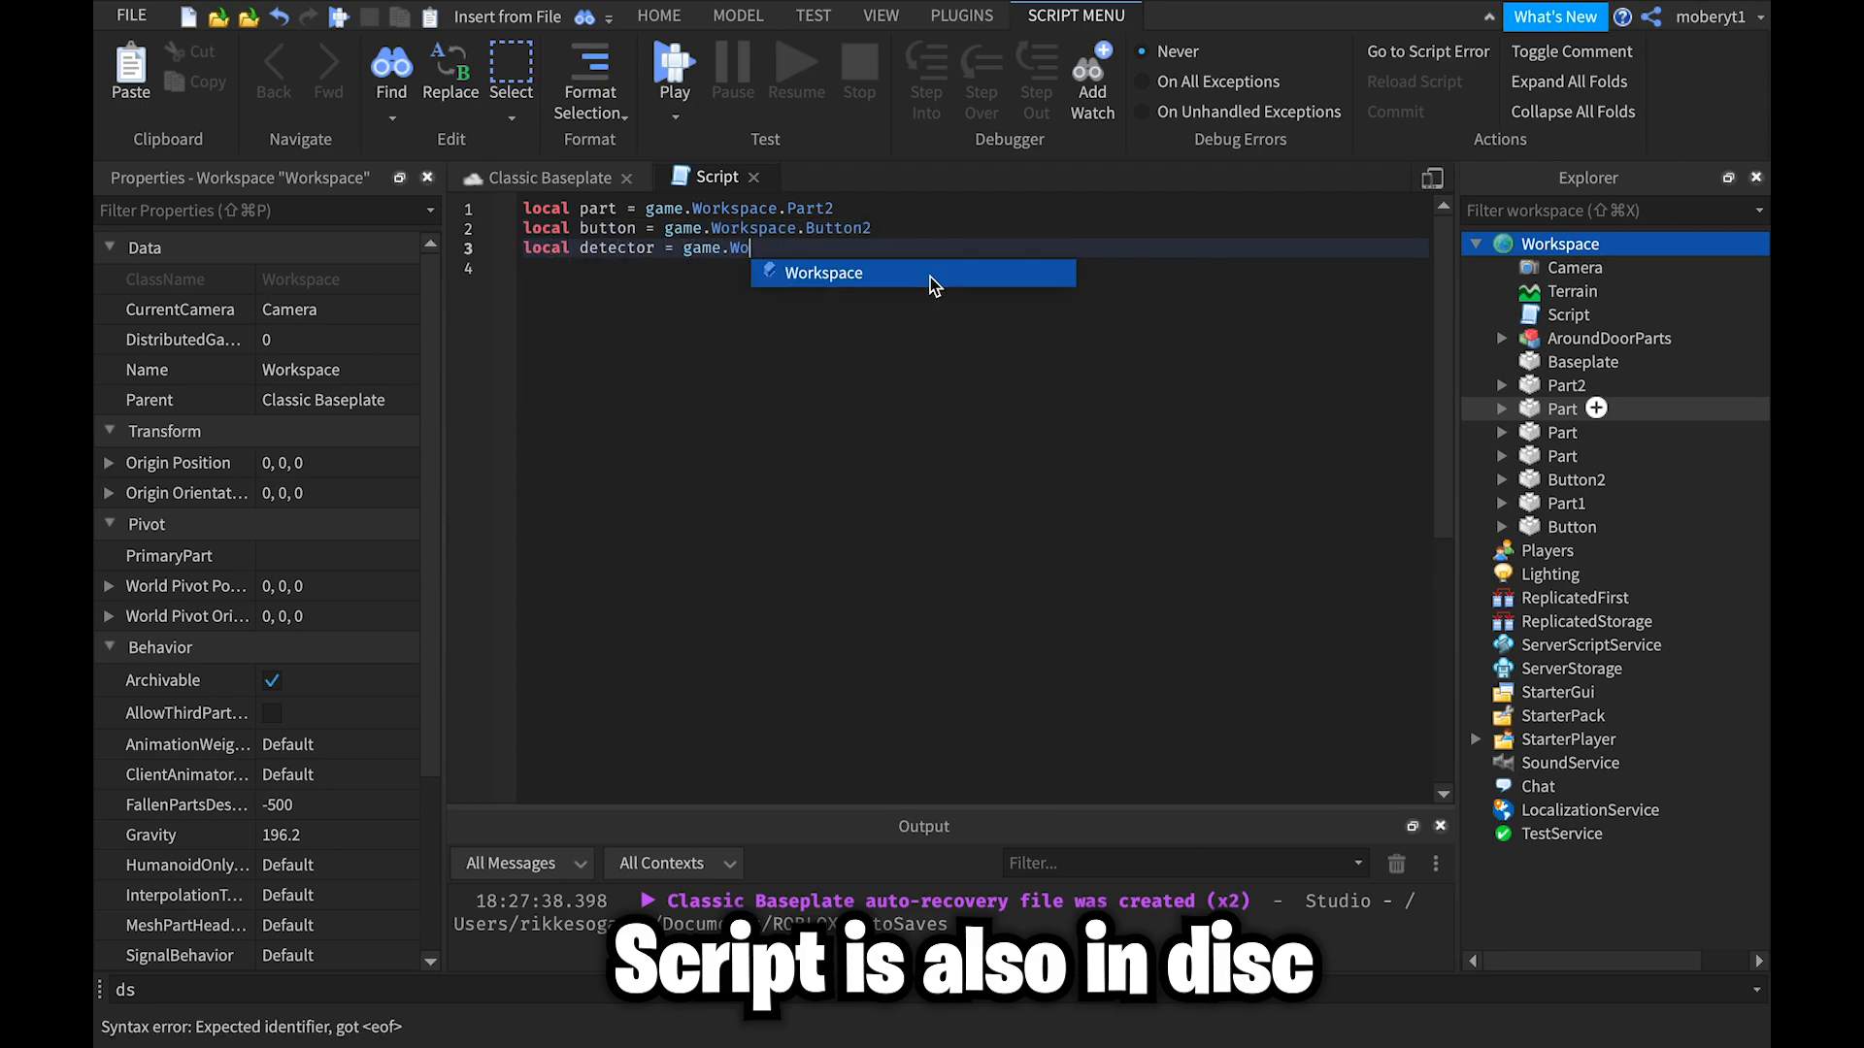
{"action": "left_click", "coordinate": [1576, 479]}
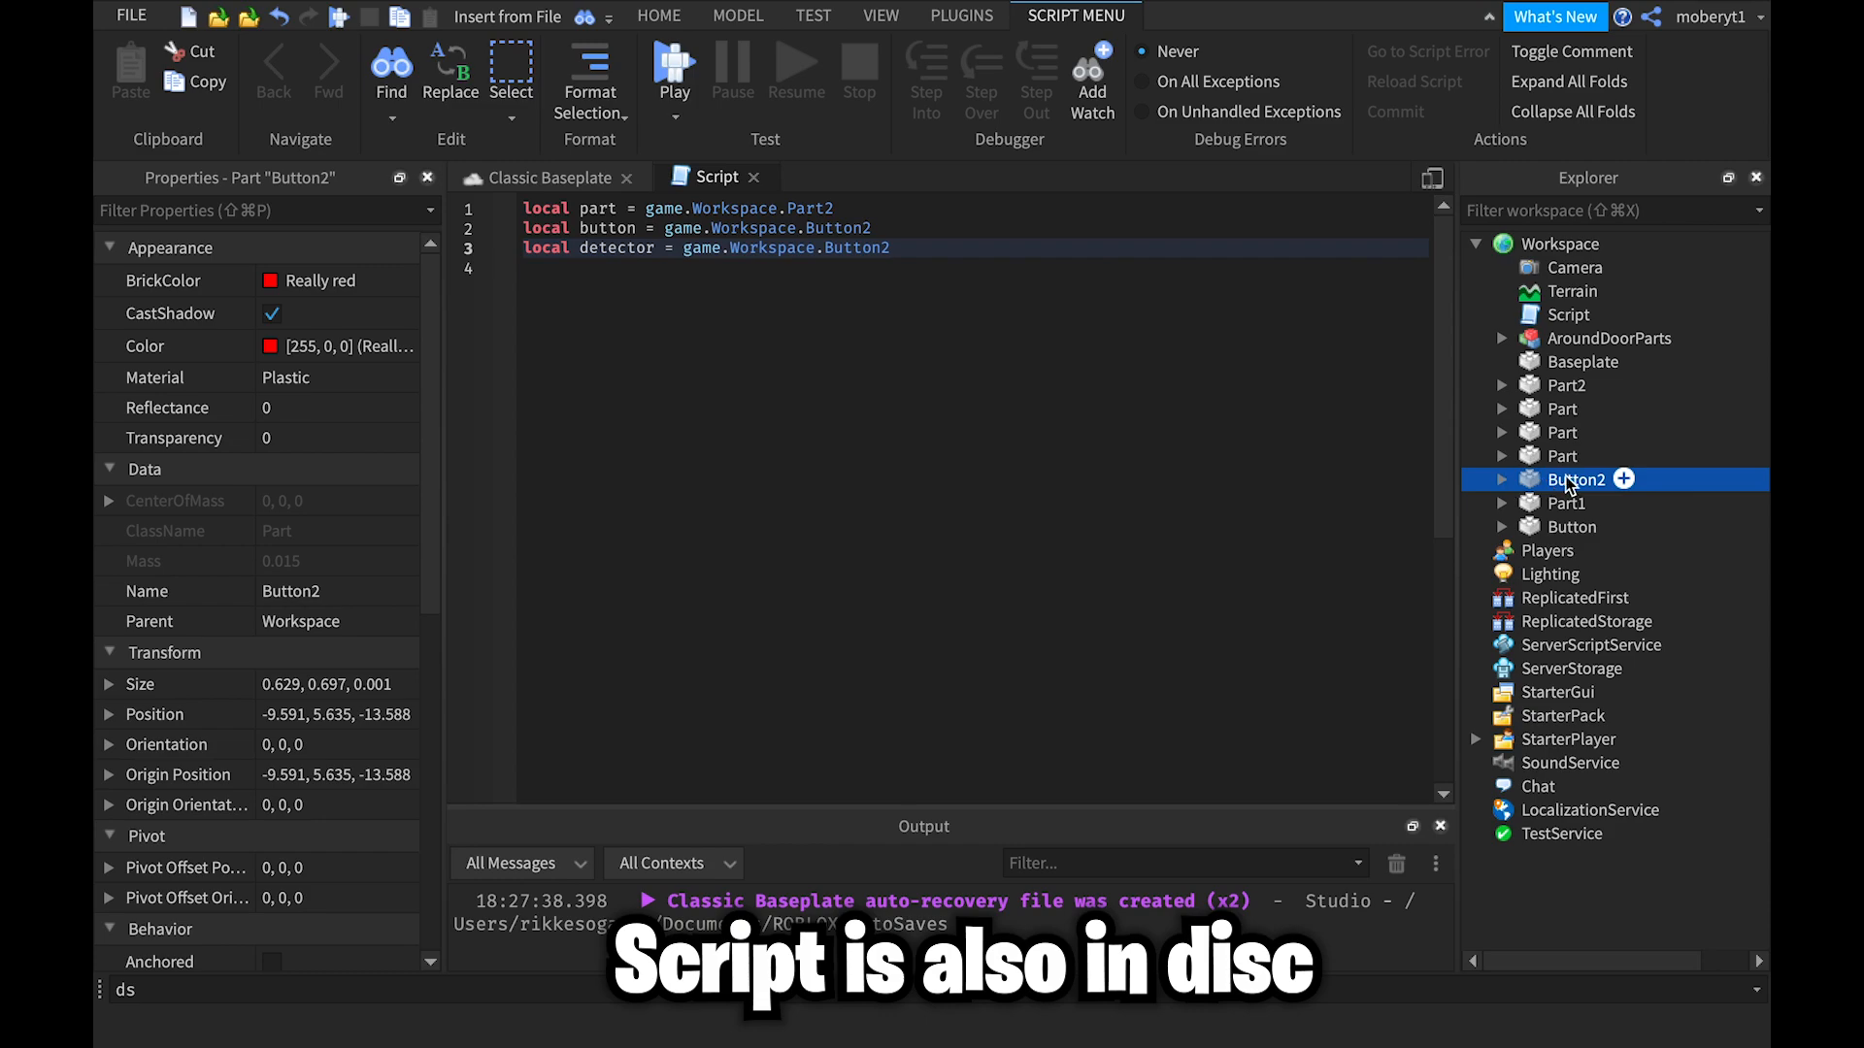
Step: Point detector at Button2.ClickDetector and connect MouseClick to set part.Transparency = 0.8
{"action": "type", "text": ".ClickDetector"}
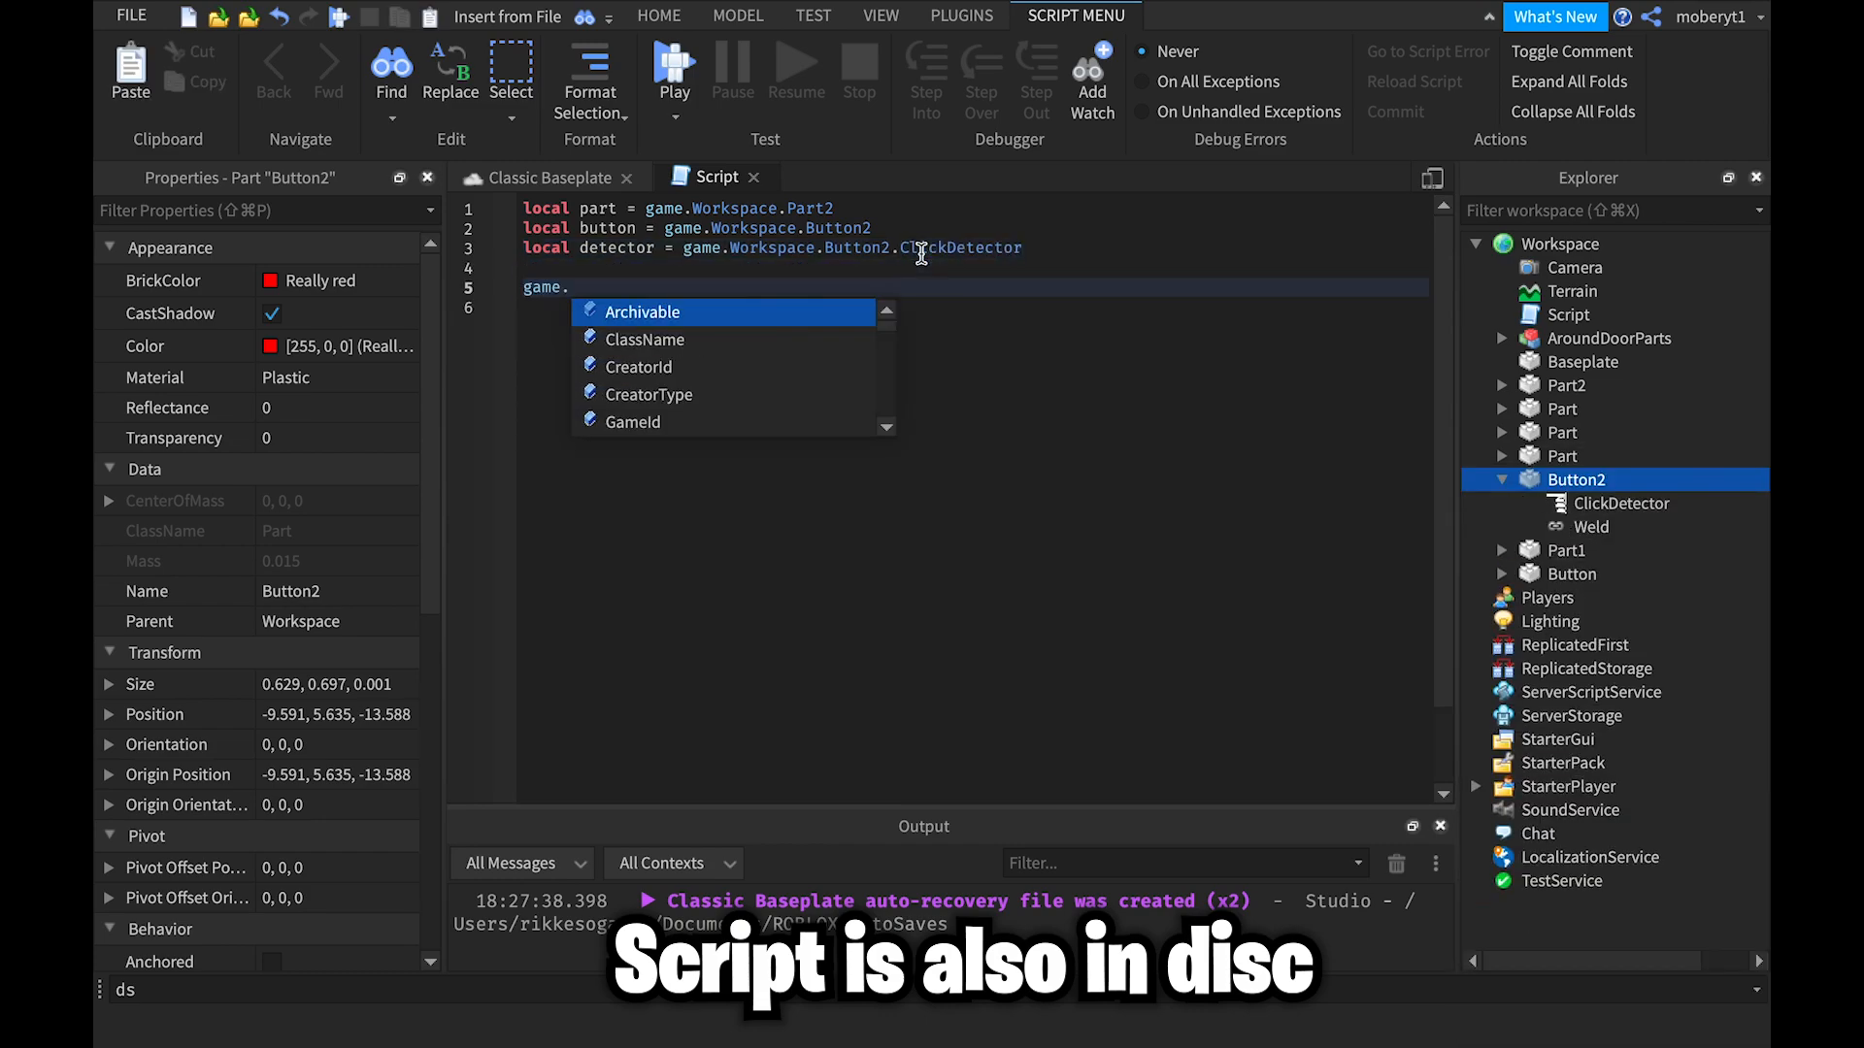
{"action": "type", "text": "detector."}
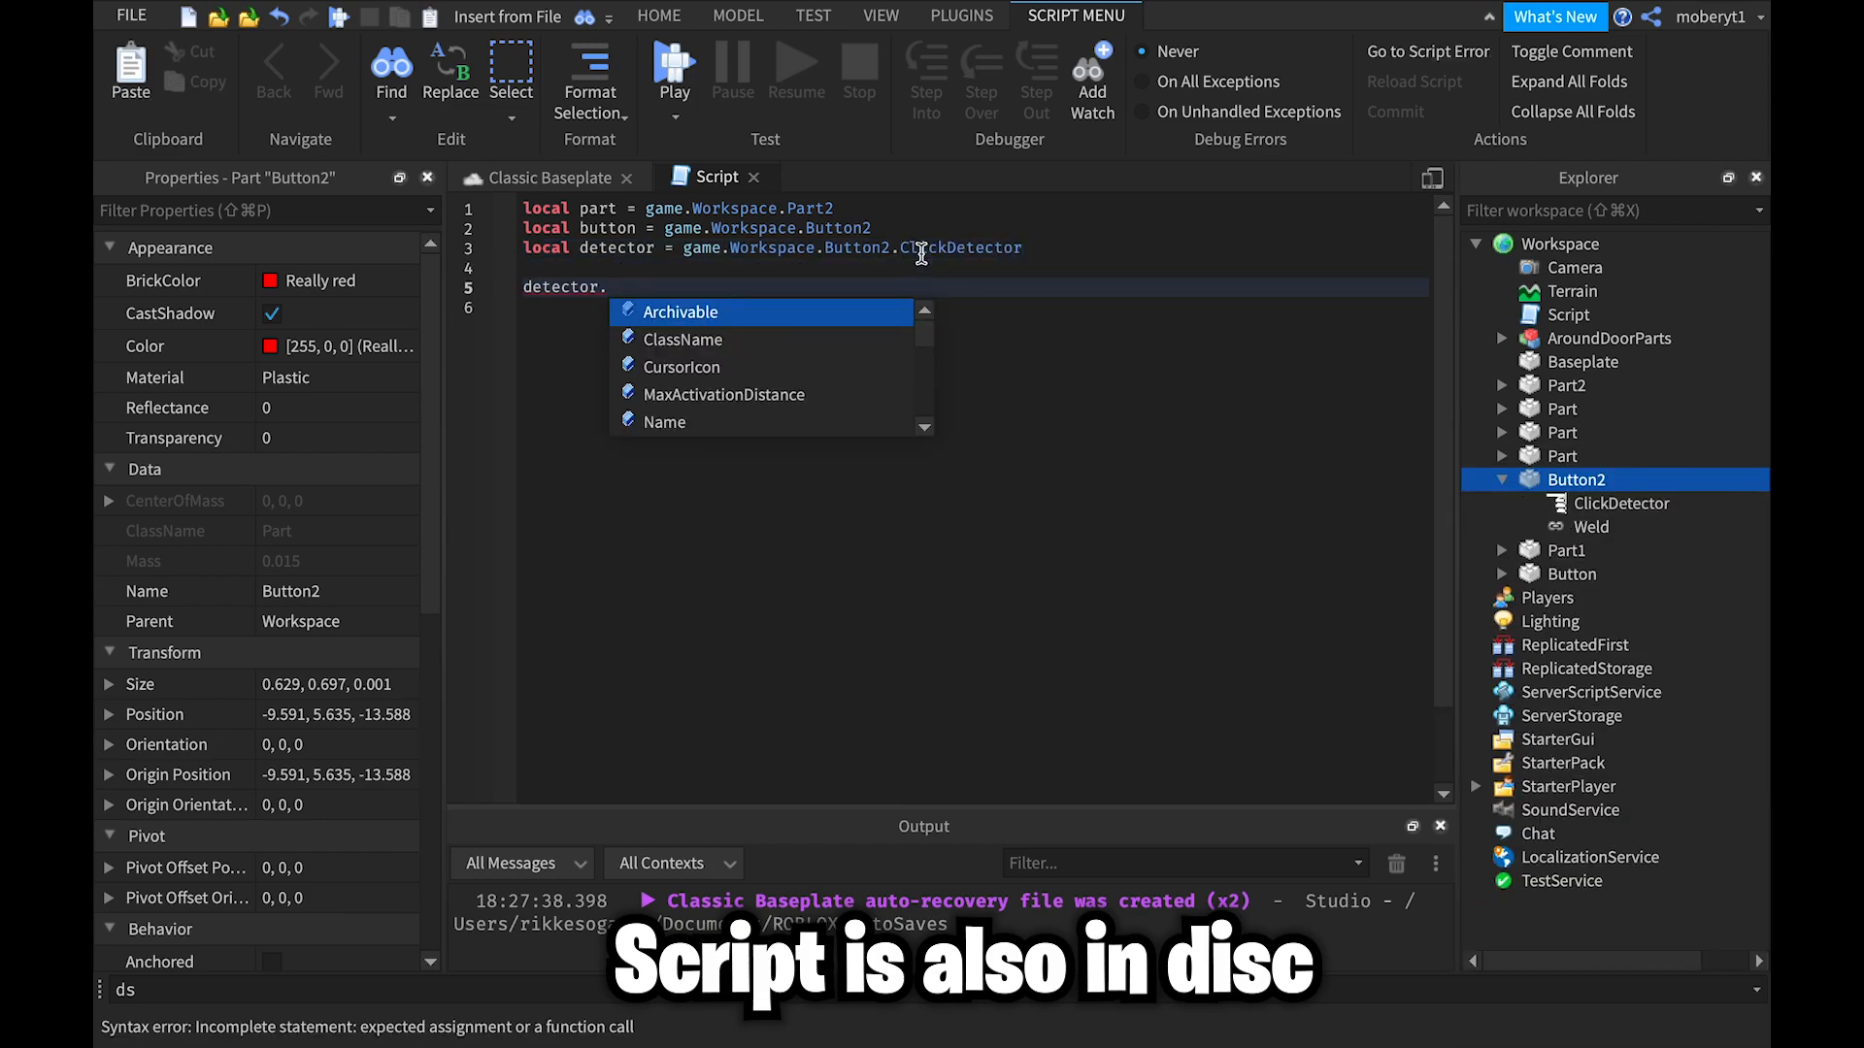
{"action": "type", "text": "MouseClick:Connect(function)"}
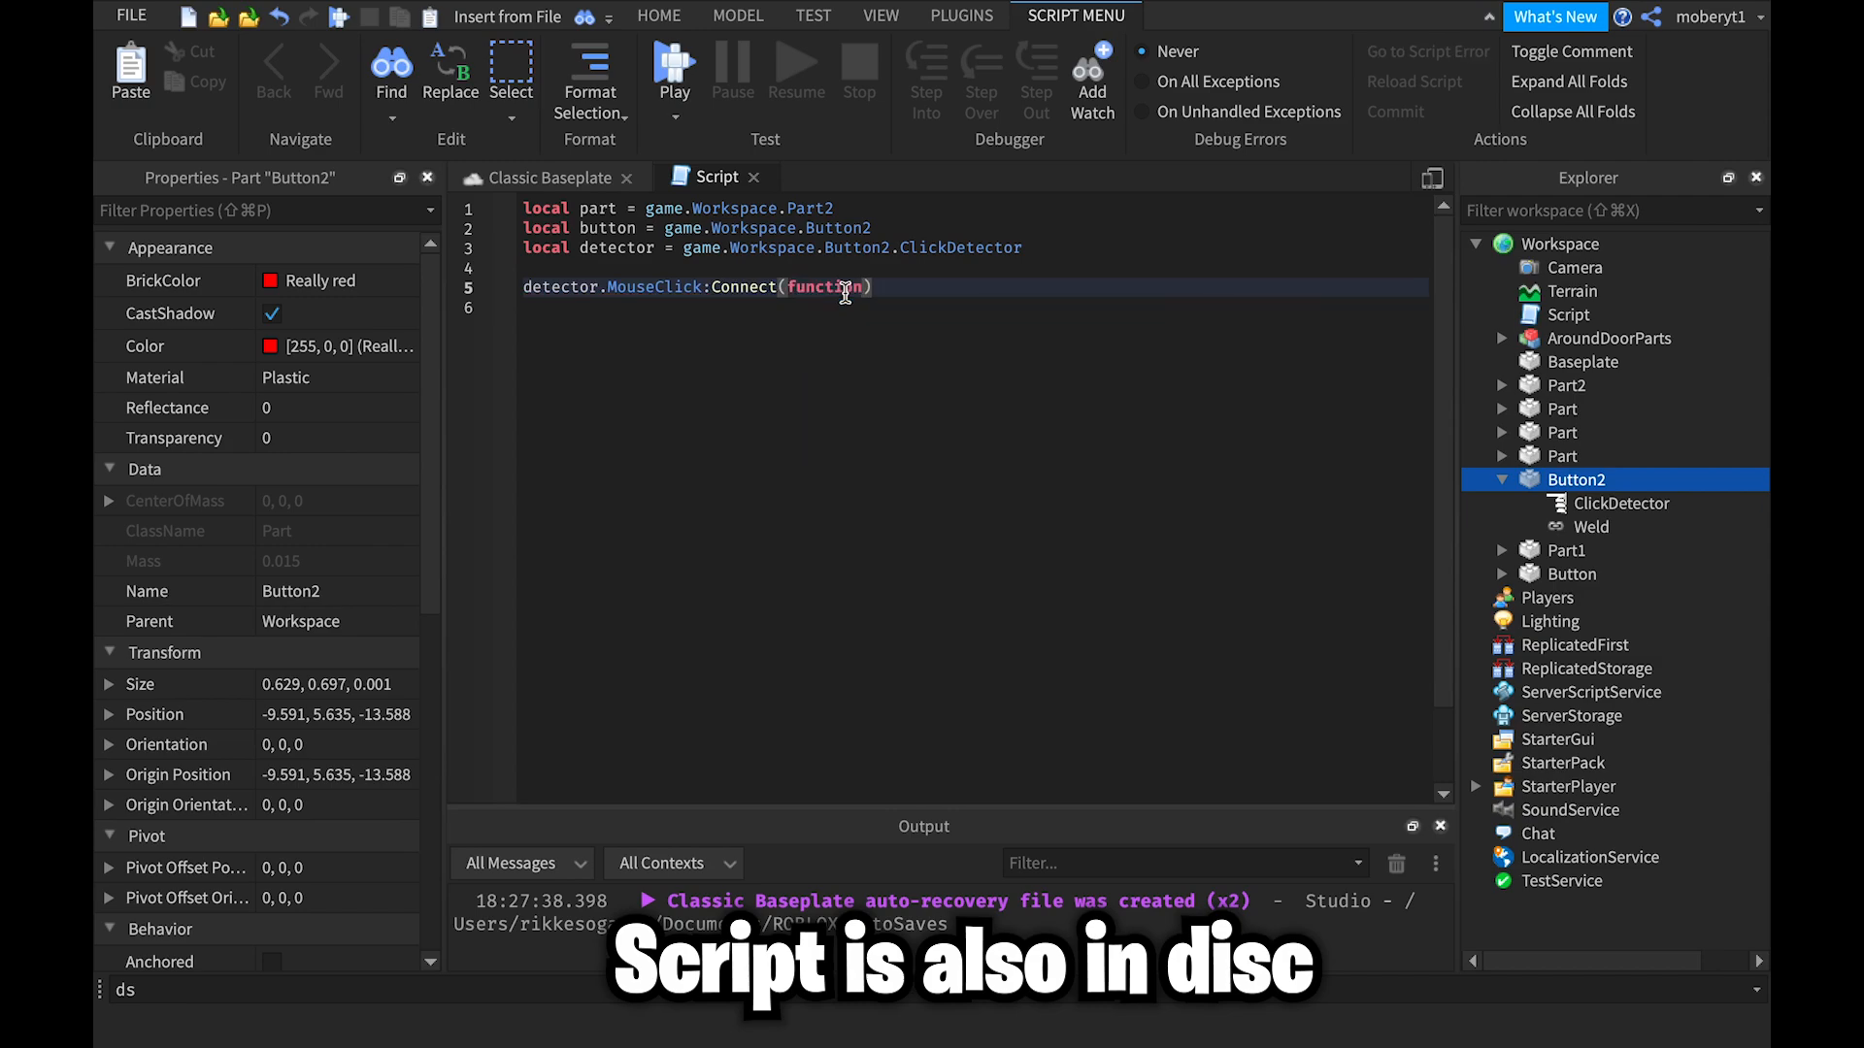
{"action": "type", "text": "part.Tr"}
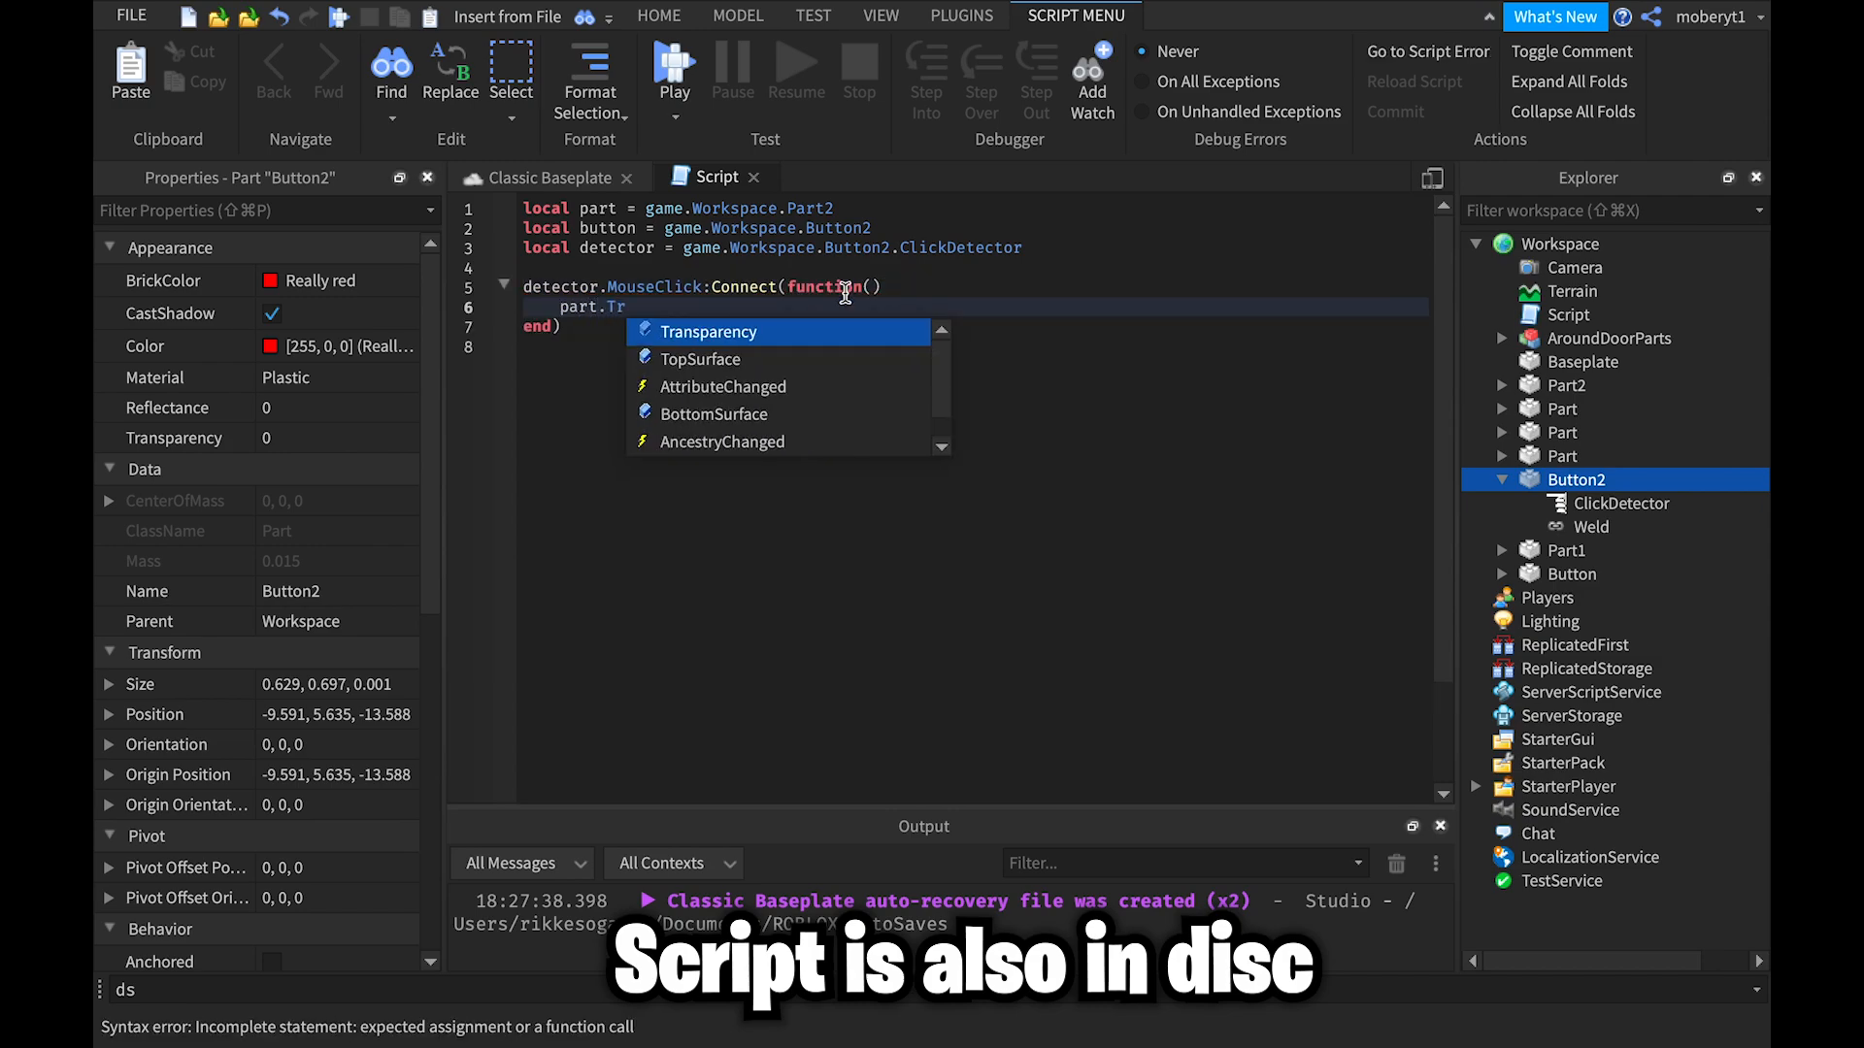
{"action": "type", "text": "ansparency = 0.8"}
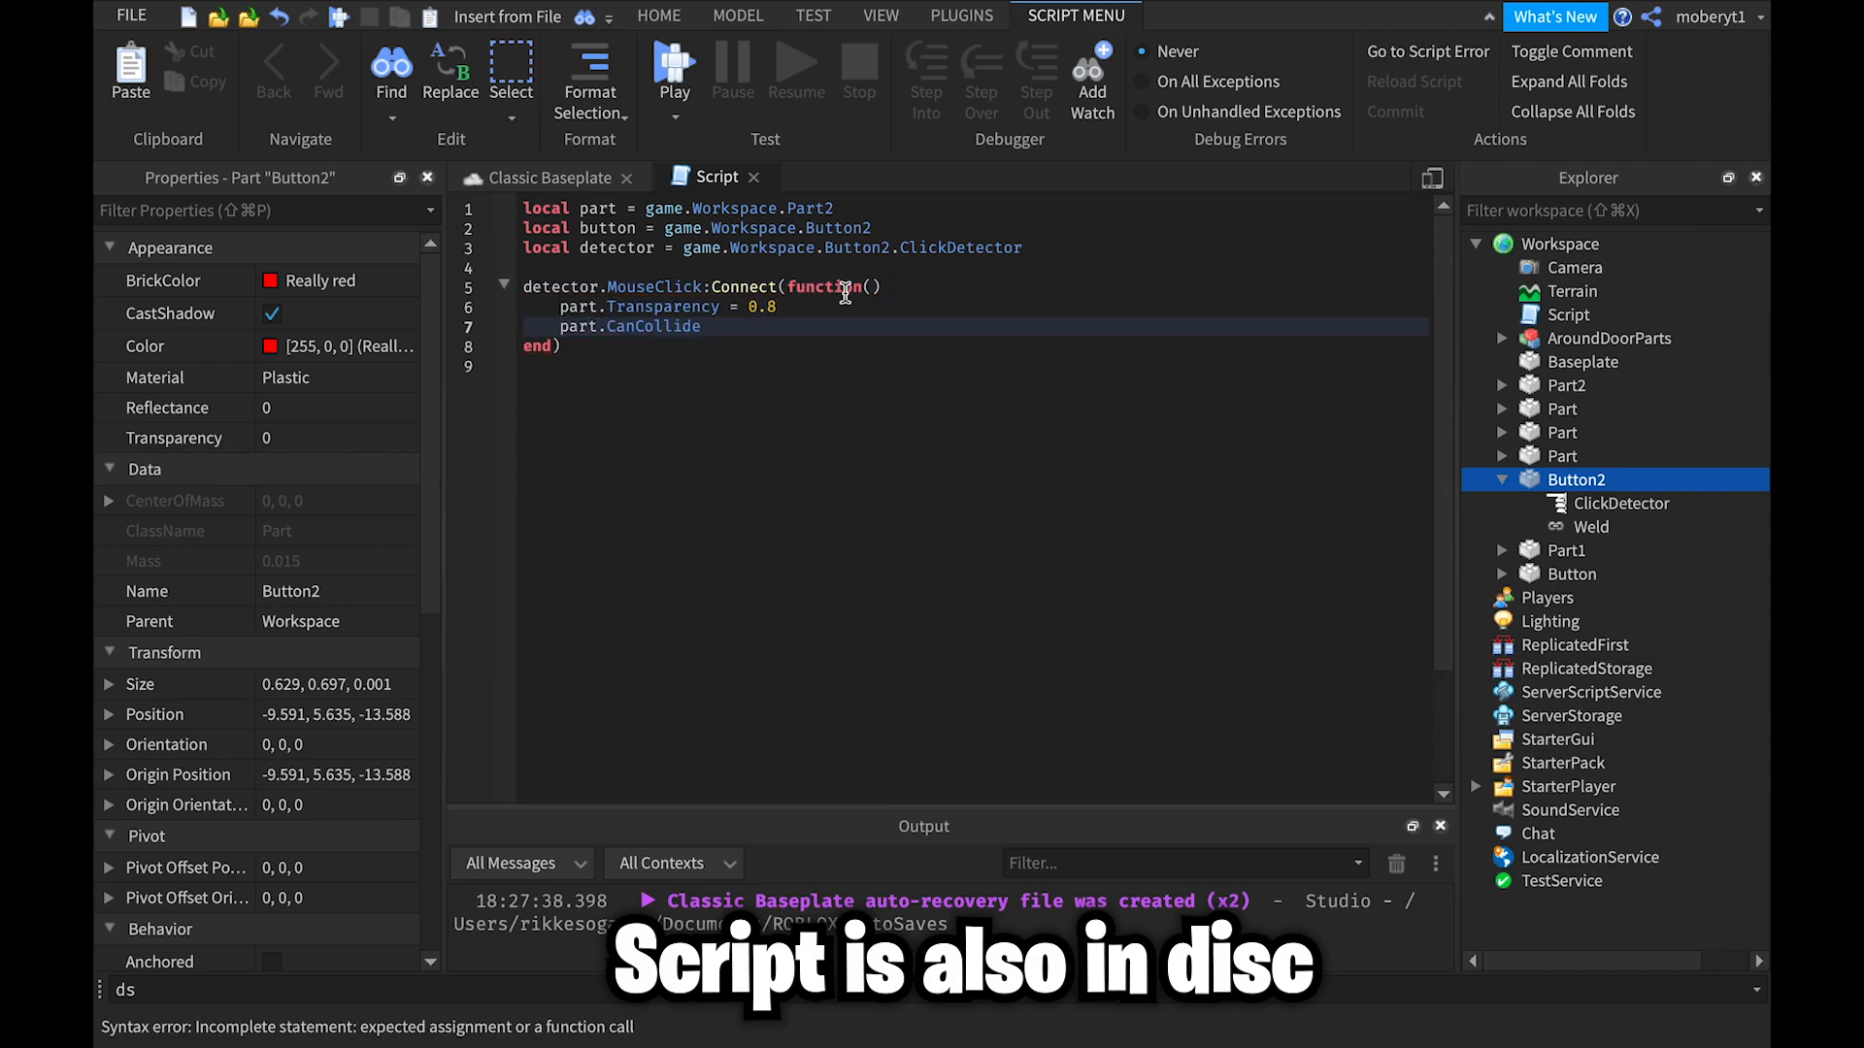
Step: Set CanCollide false, wait(2), then restore Transparency 0 and CanCollide true
{"action": "type", "text": "= 0."}
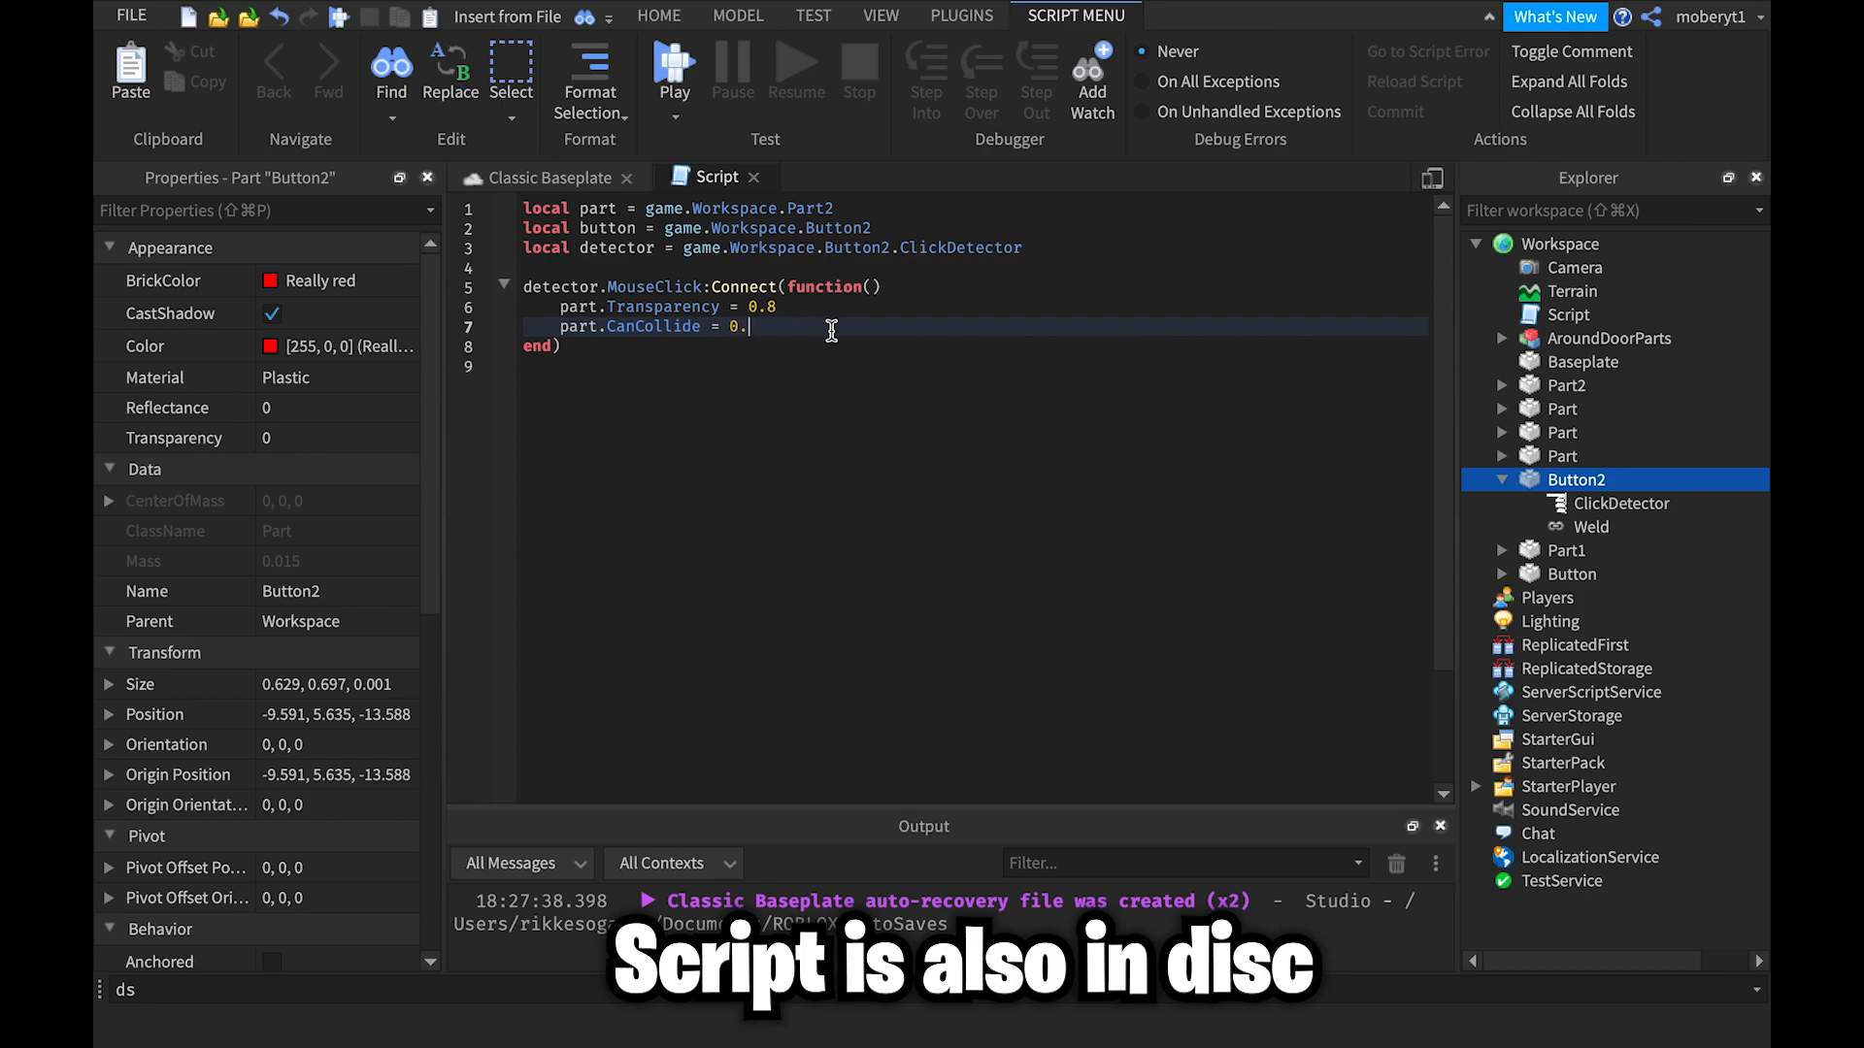
{"action": "type", "text": "false"}
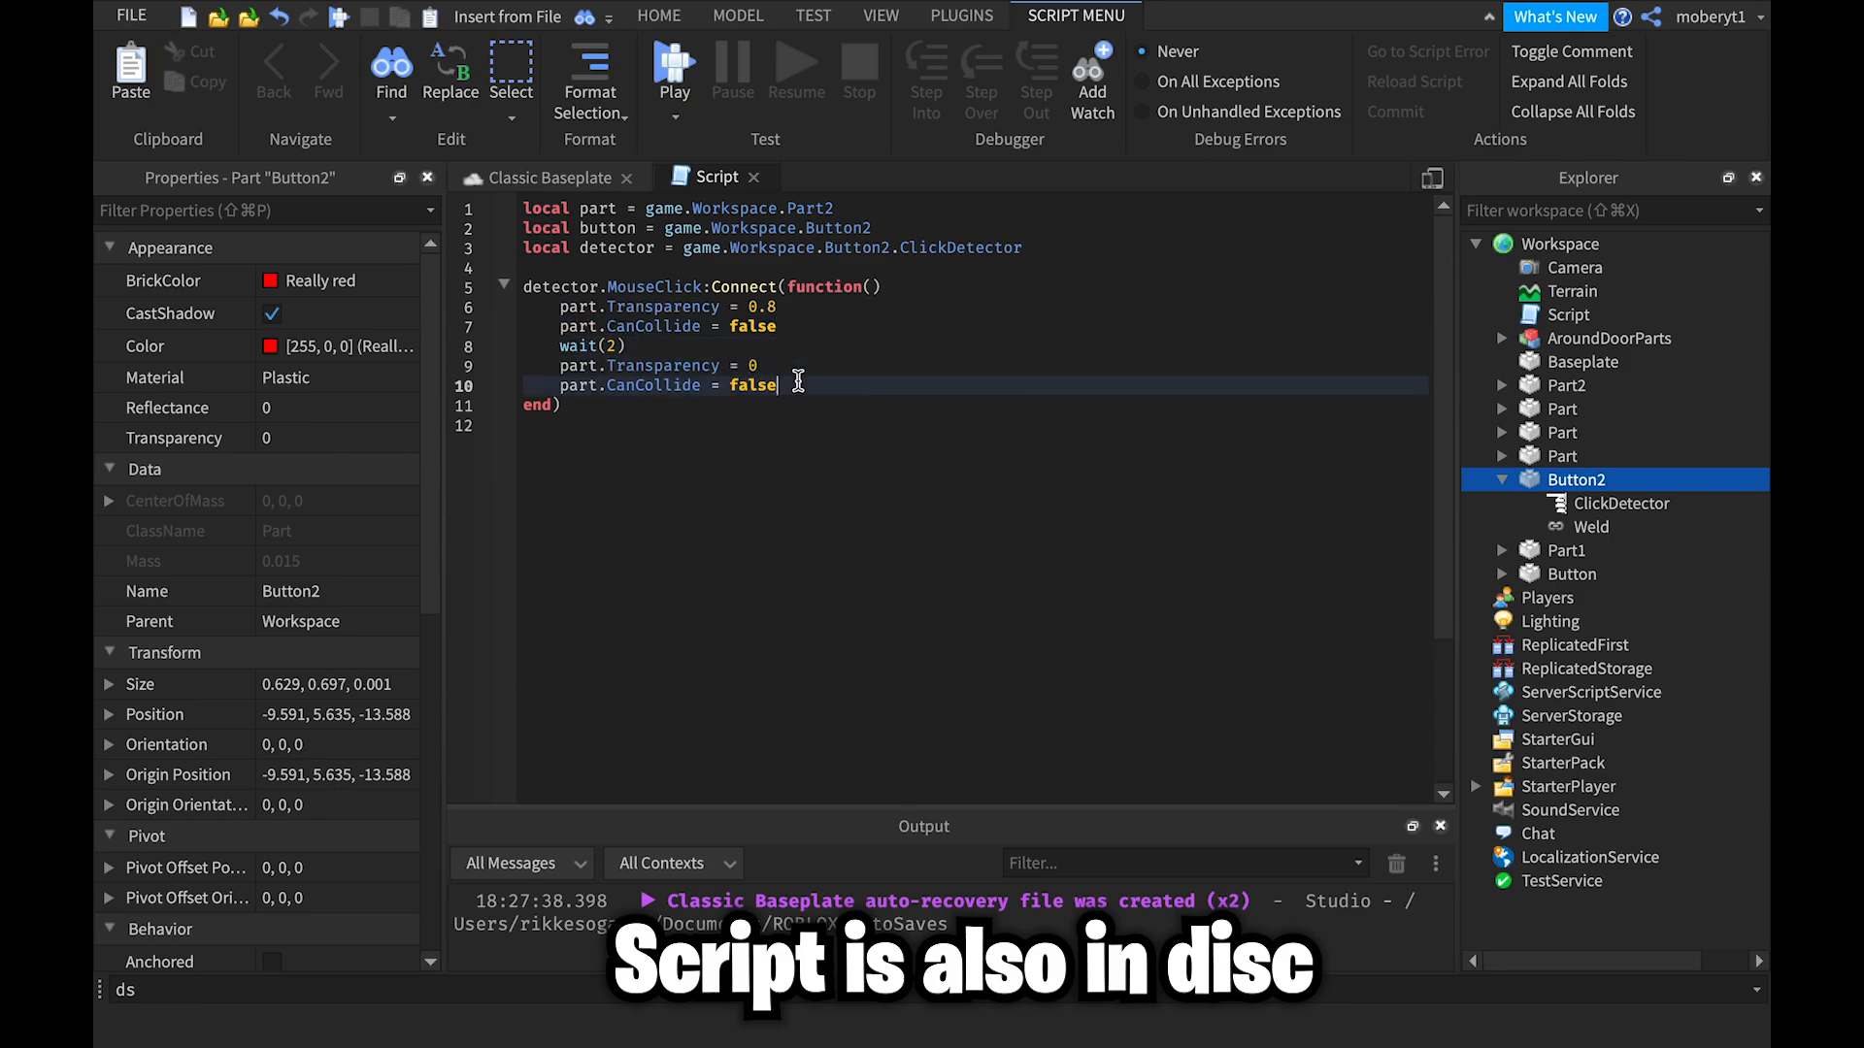
{"action": "type", "text": "true"}
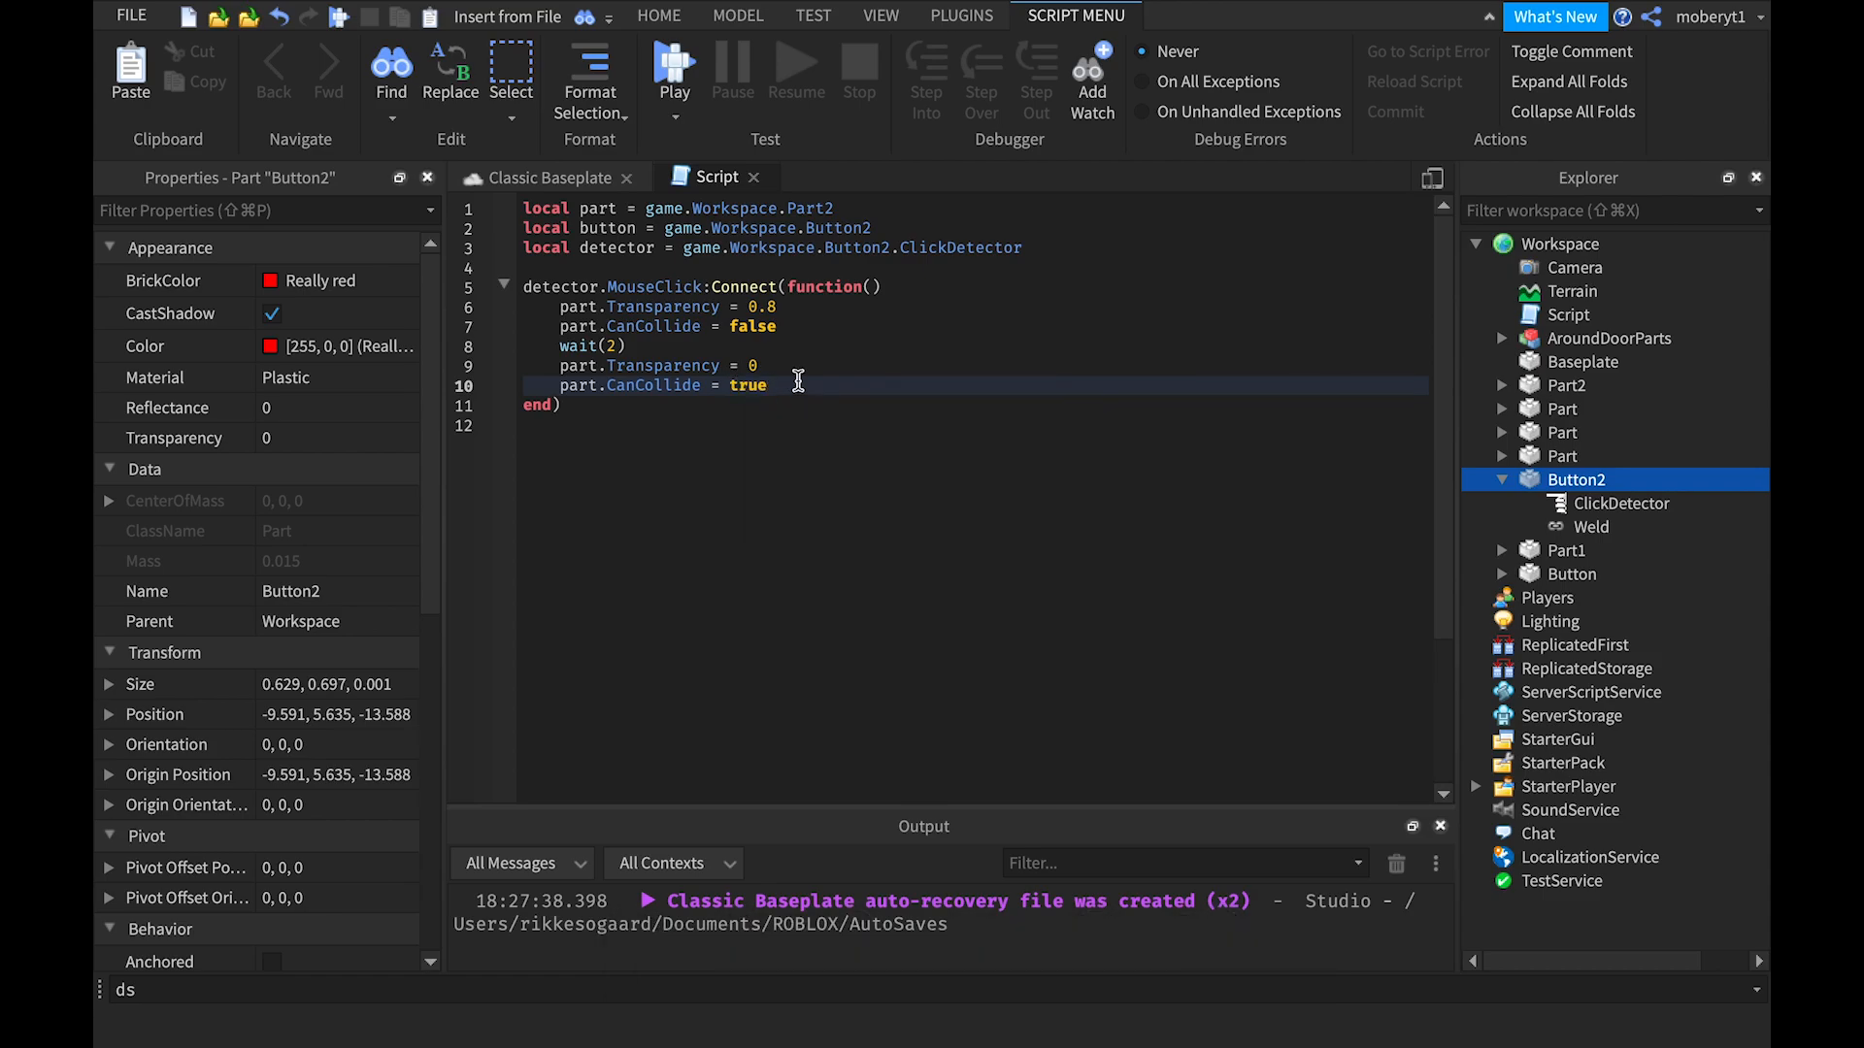